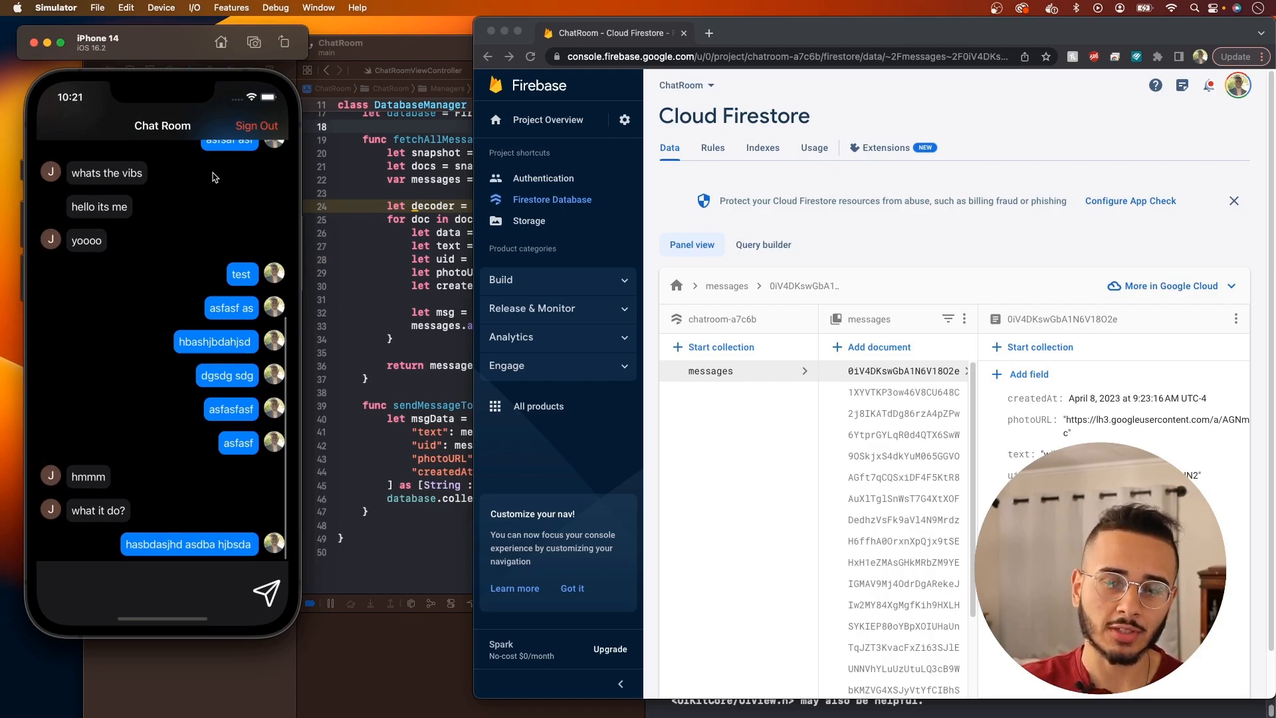
Step: Scroll DatabaseManager.swift down to the space below sendMessageToDatabase
{"action": "scroll", "scroll_direction": "down", "scroll_amount": 3}
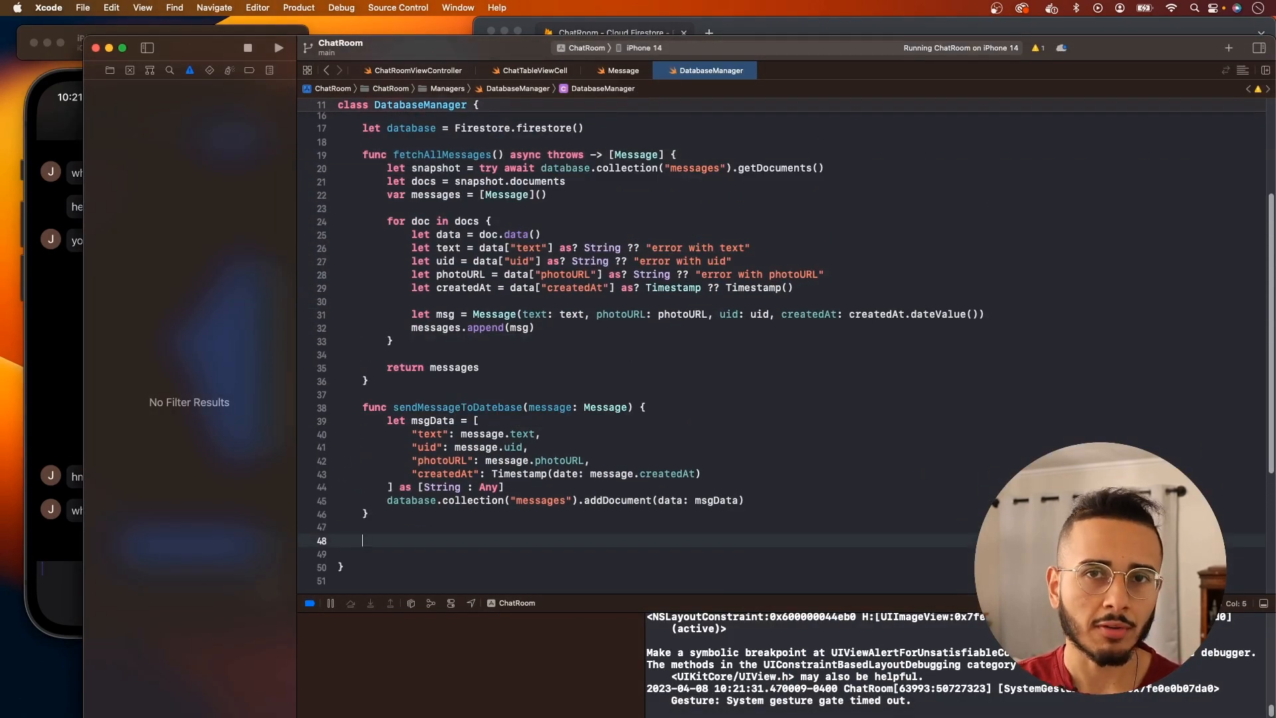
Step: Add an empty listenToChangesInDatabase() stub and an import Combine line to DatabaseManager
{"action": "type", "text": "func listen"}
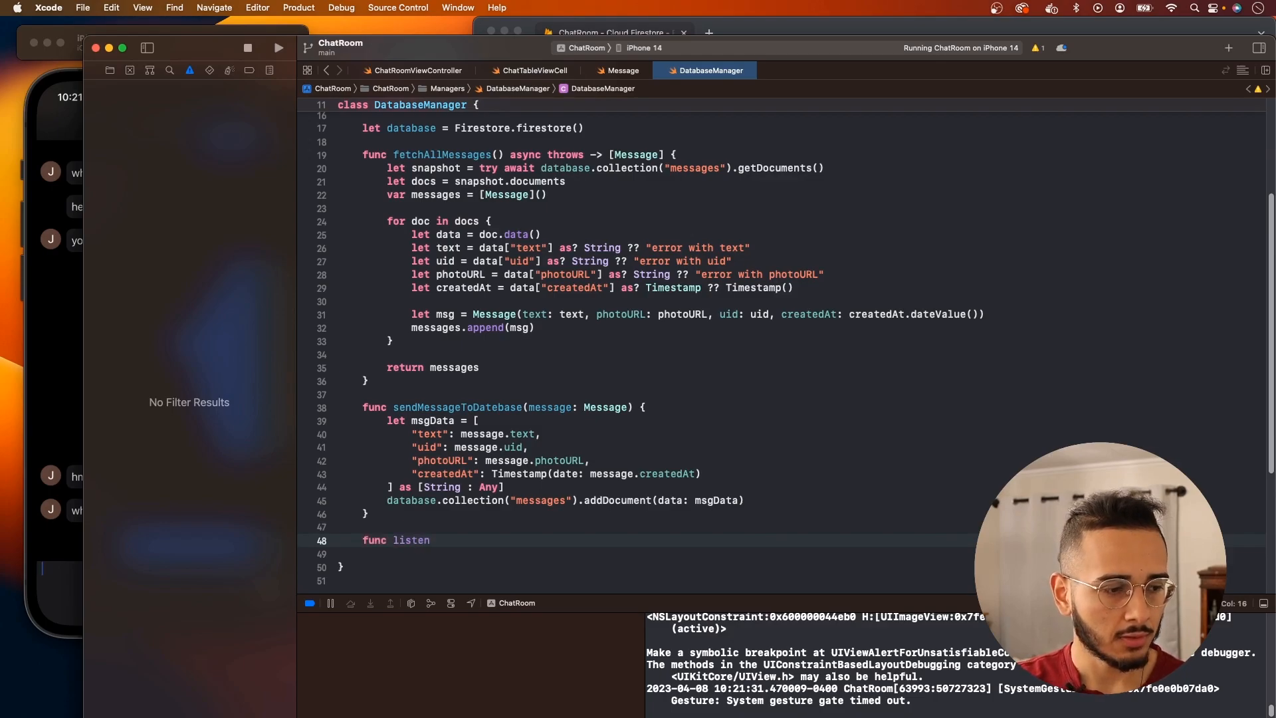
{"action": "type", "text": "ToChanges() {"}
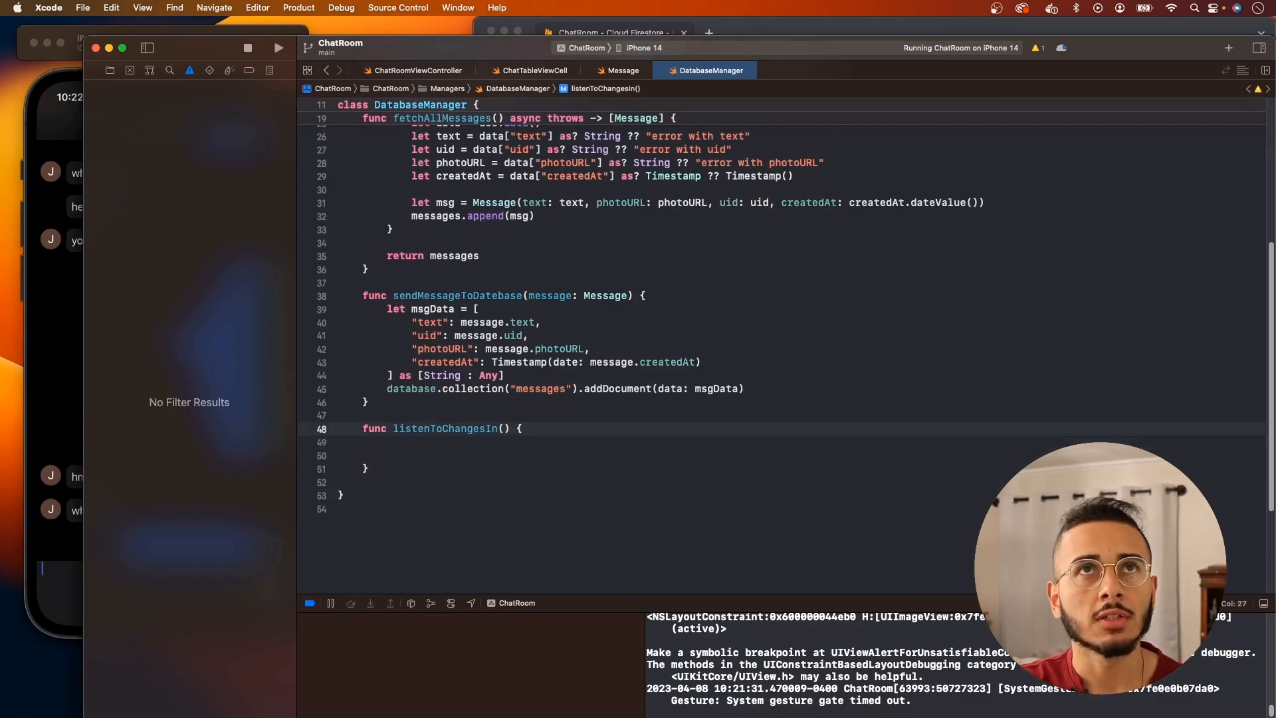
{"action": "type", "text": "Database"}
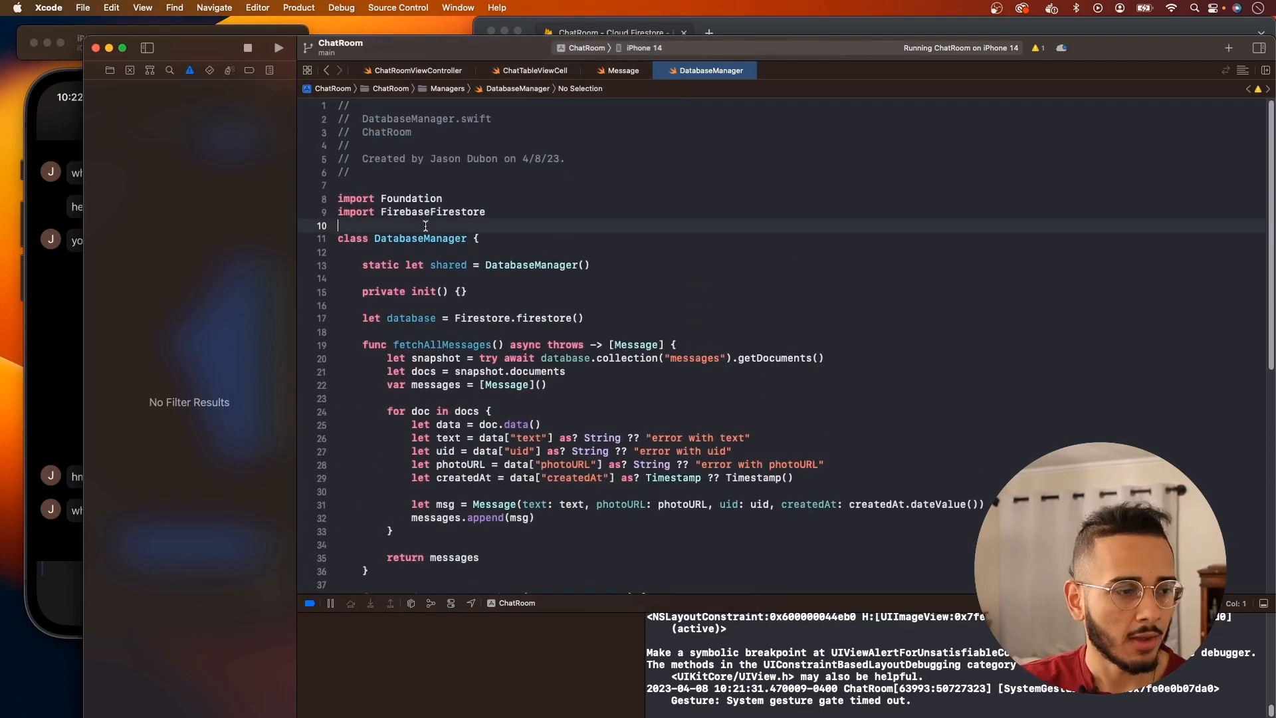
{"action": "type", "text": "import"}
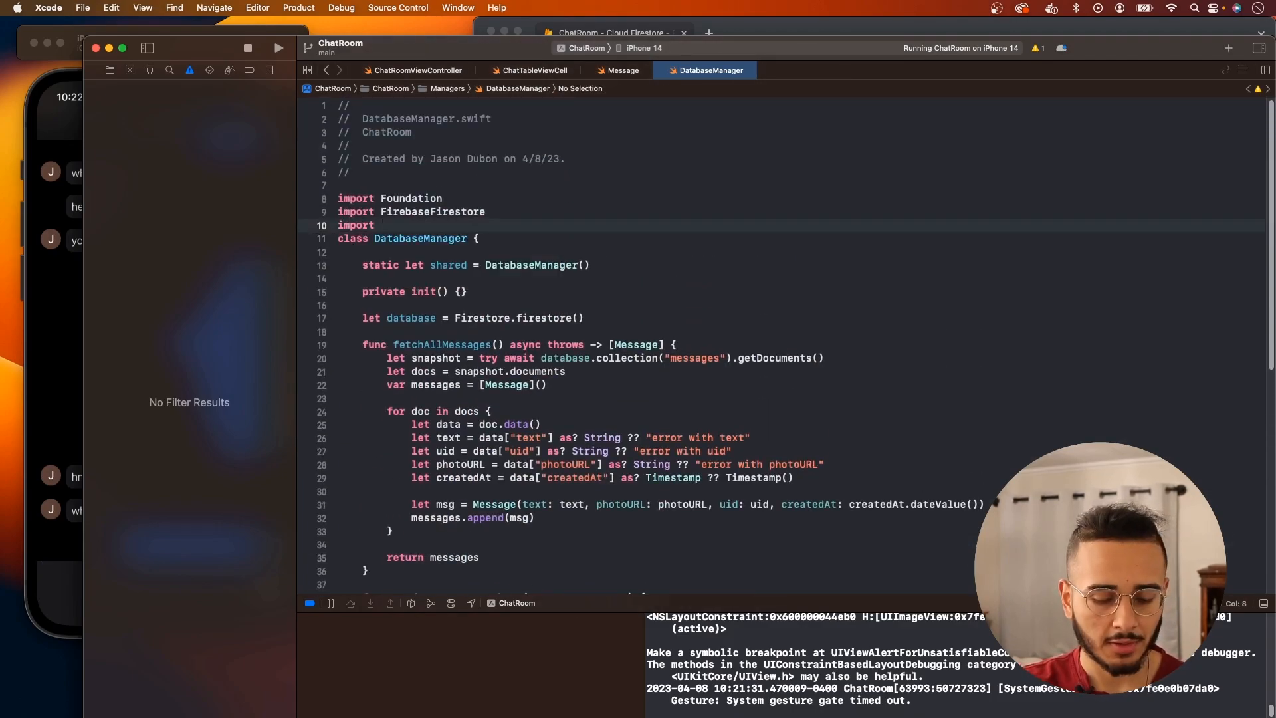
{"action": "type", "text": "Combine"}
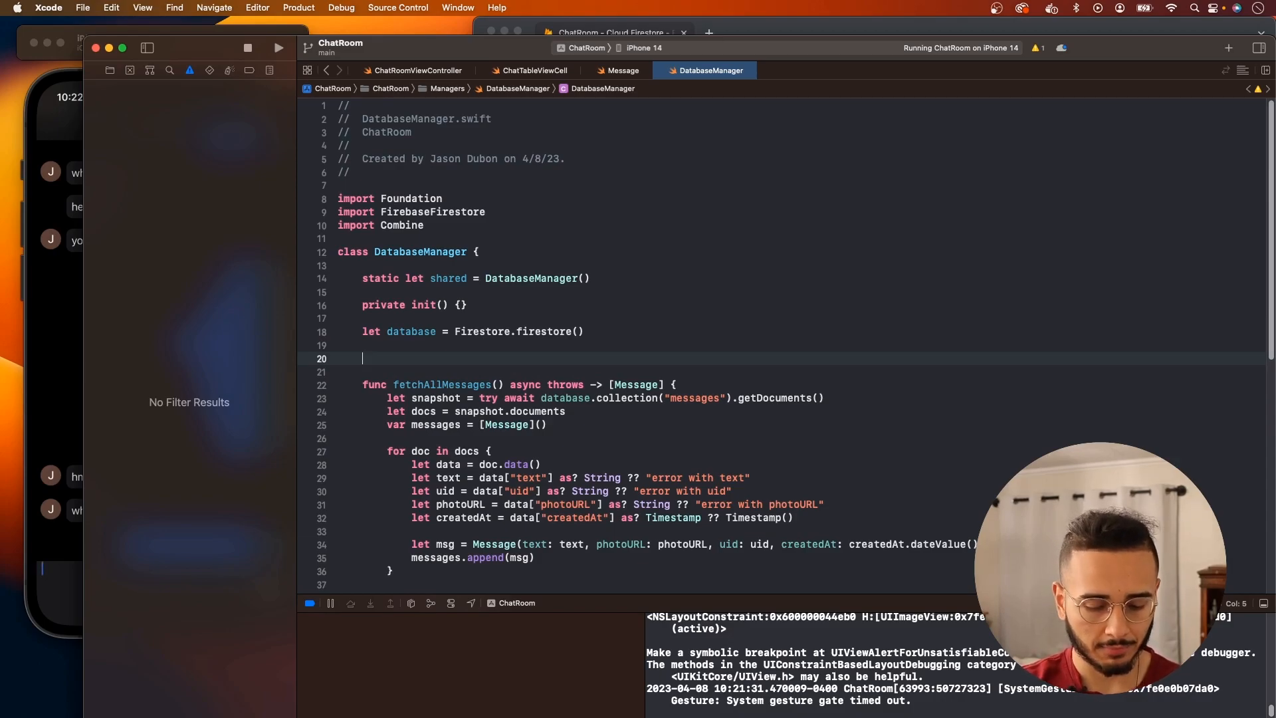
Step: Declare var updatedMessagesPublisher = PassthroughSubject<[Message], Error>(), checking Message.swift for the type
{"action": "type", "text": "var"}
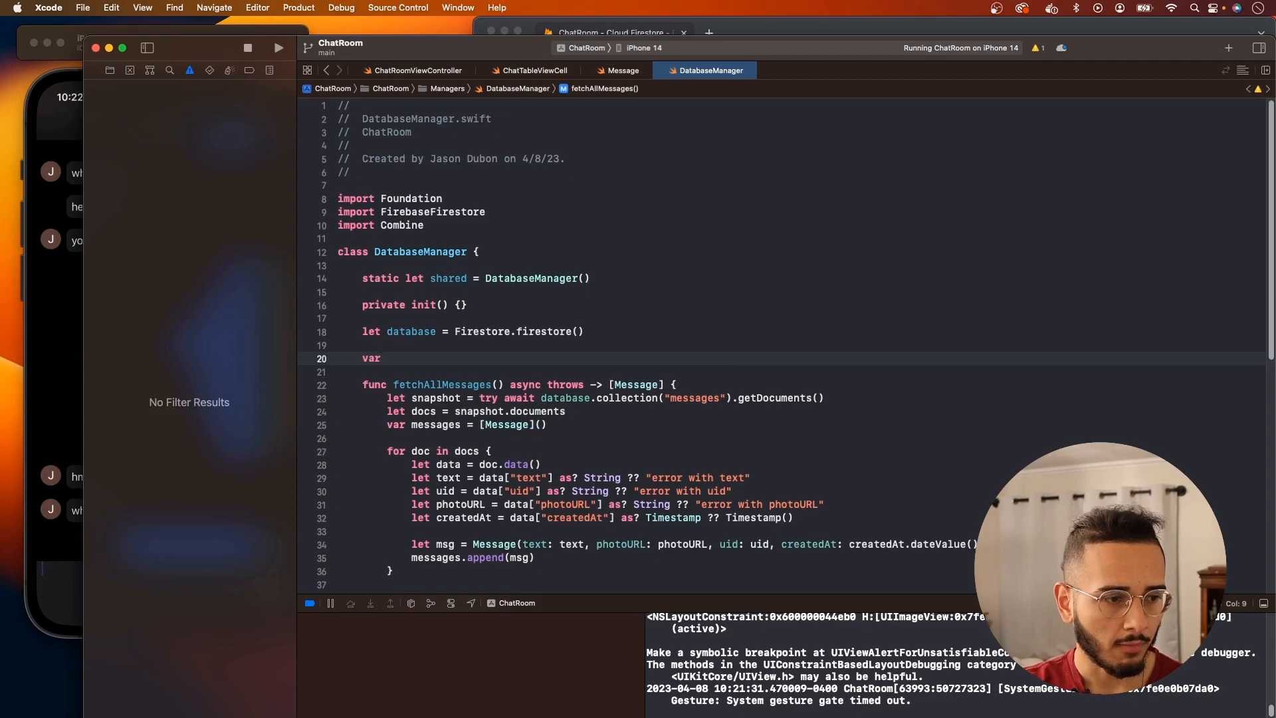
{"action": "type", "text": "updat"}
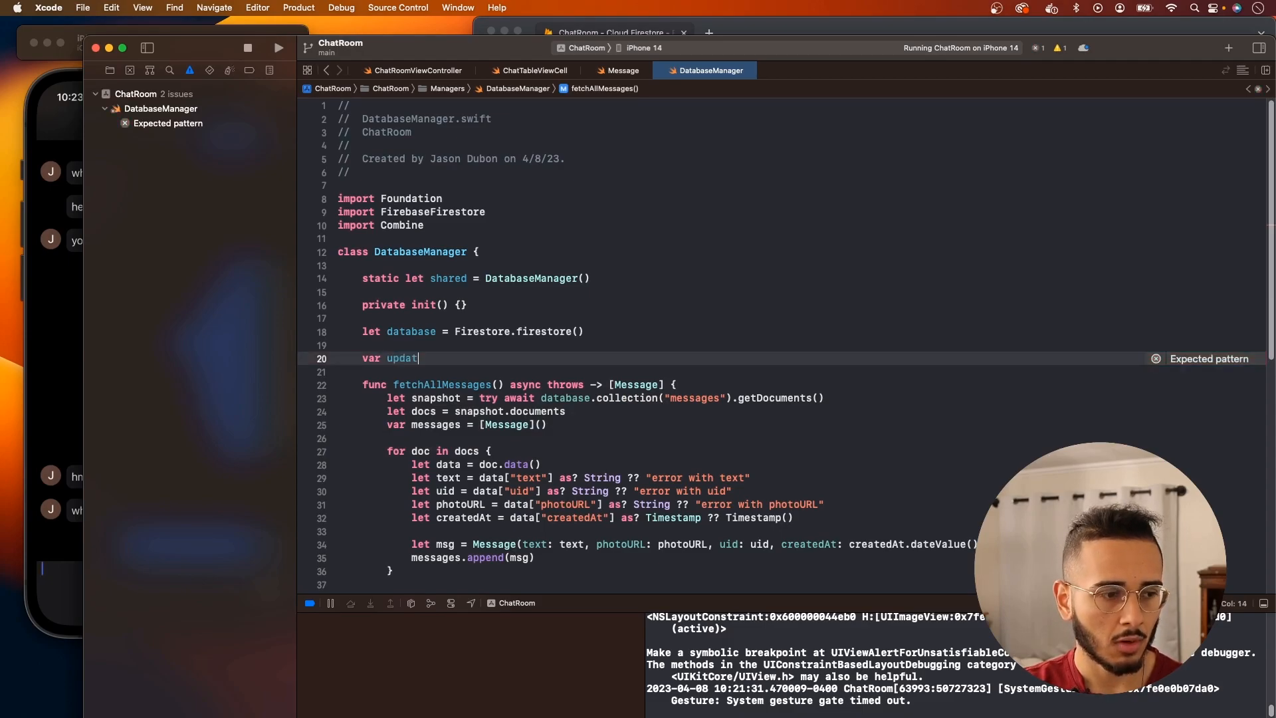
{"action": "type", "text": "edMessagesPubli"}
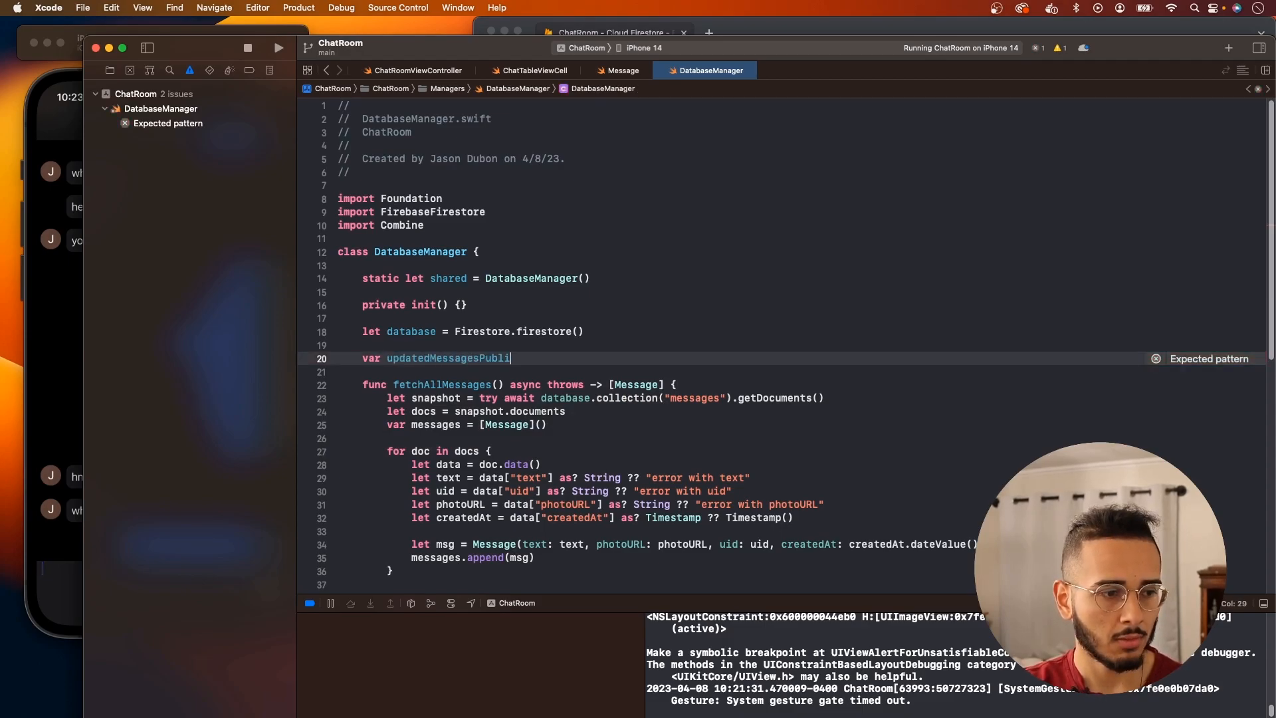
{"action": "type", "text": "sher ="}
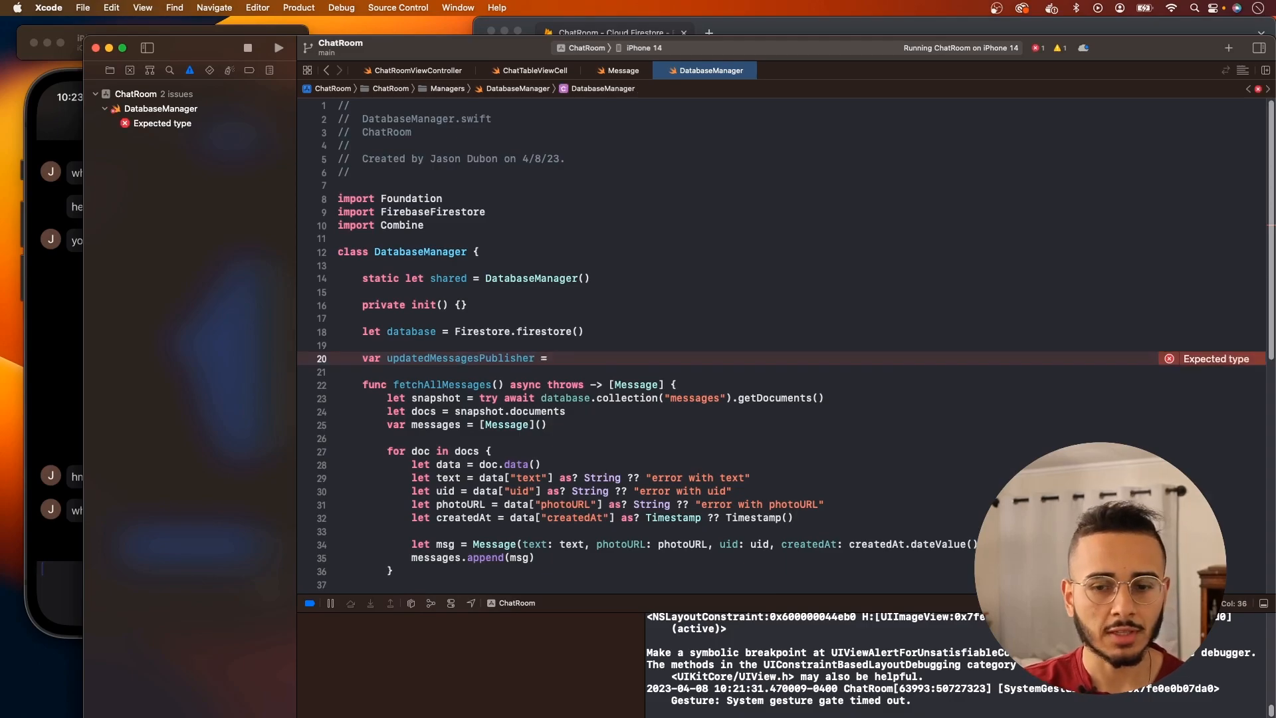
{"action": "type", "text": "oAS=="}
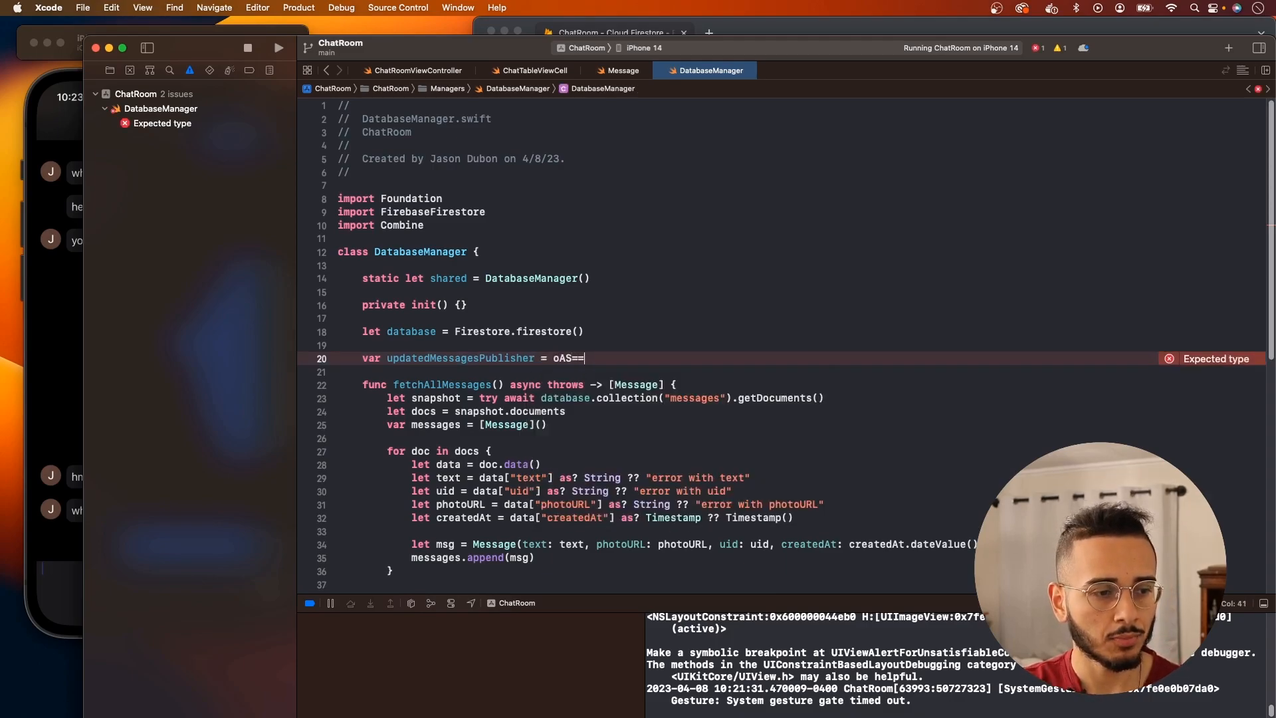
{"action": "type", "text": "PassthroughSubject"}
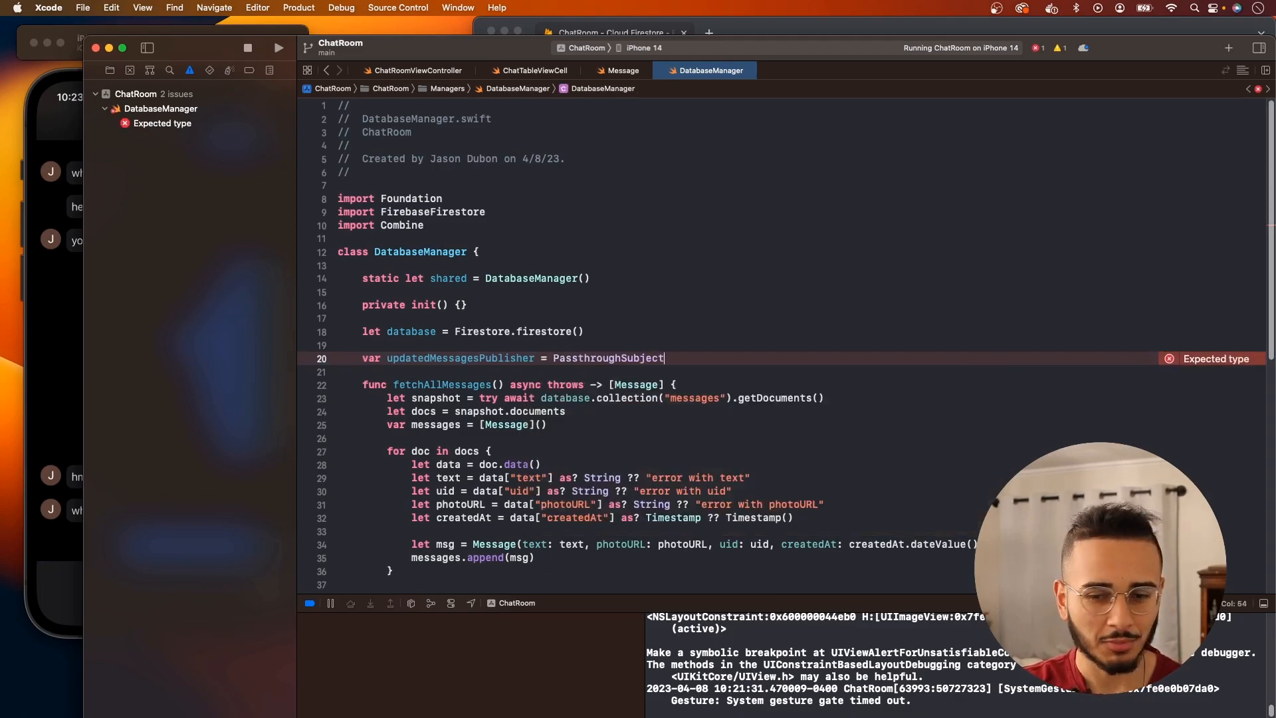
{"action": "type", "text": "<>"}
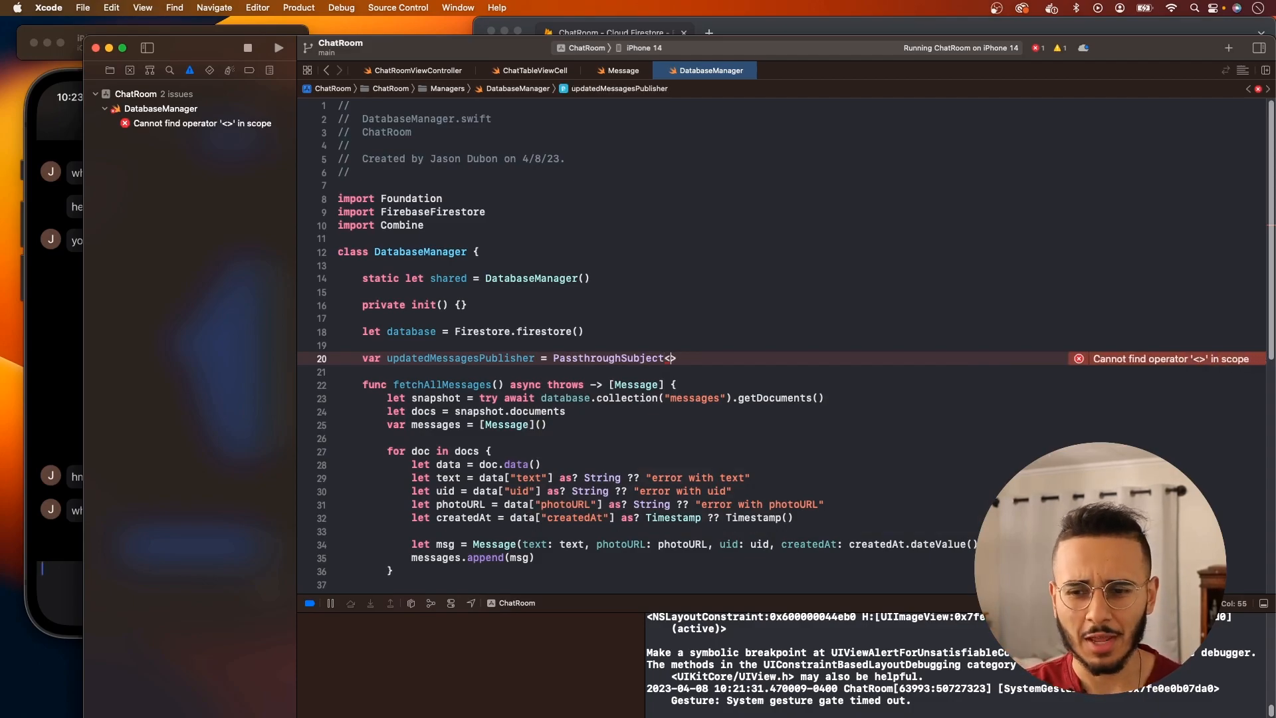
{"action": "type", "text": "[]"}
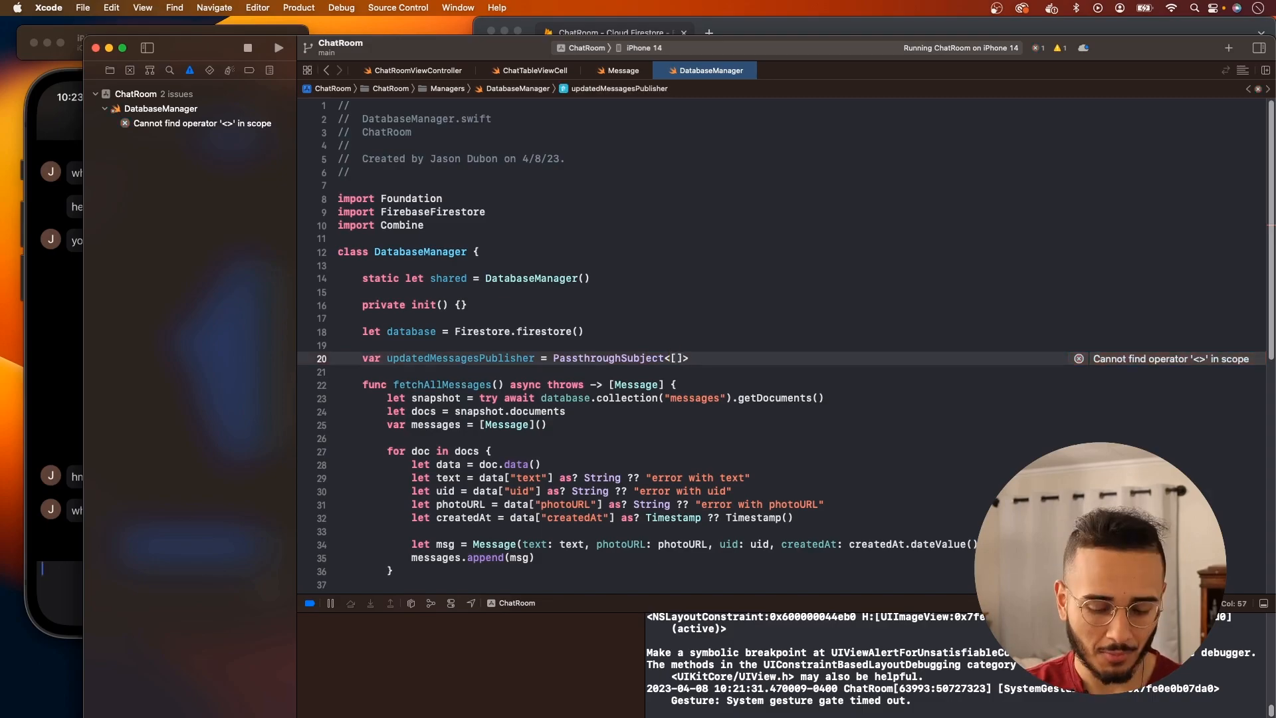
{"action": "key", "text": "backspace"}
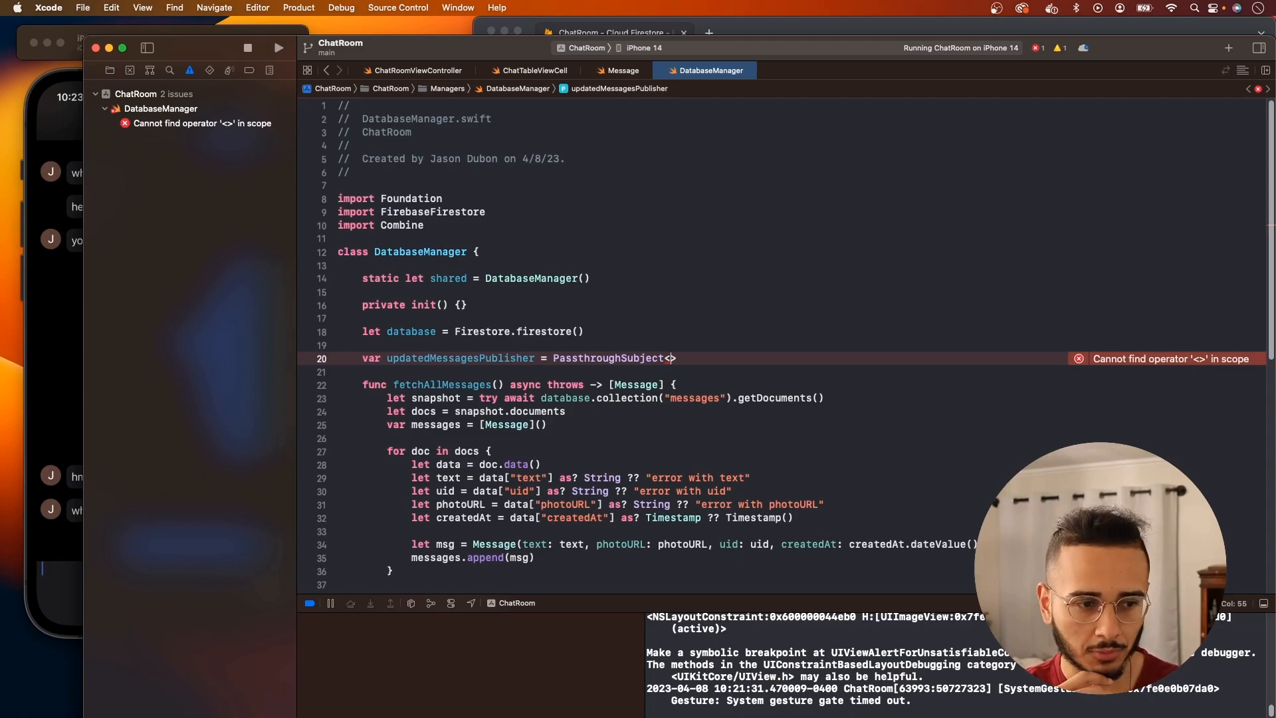
{"action": "type", "text": "["}
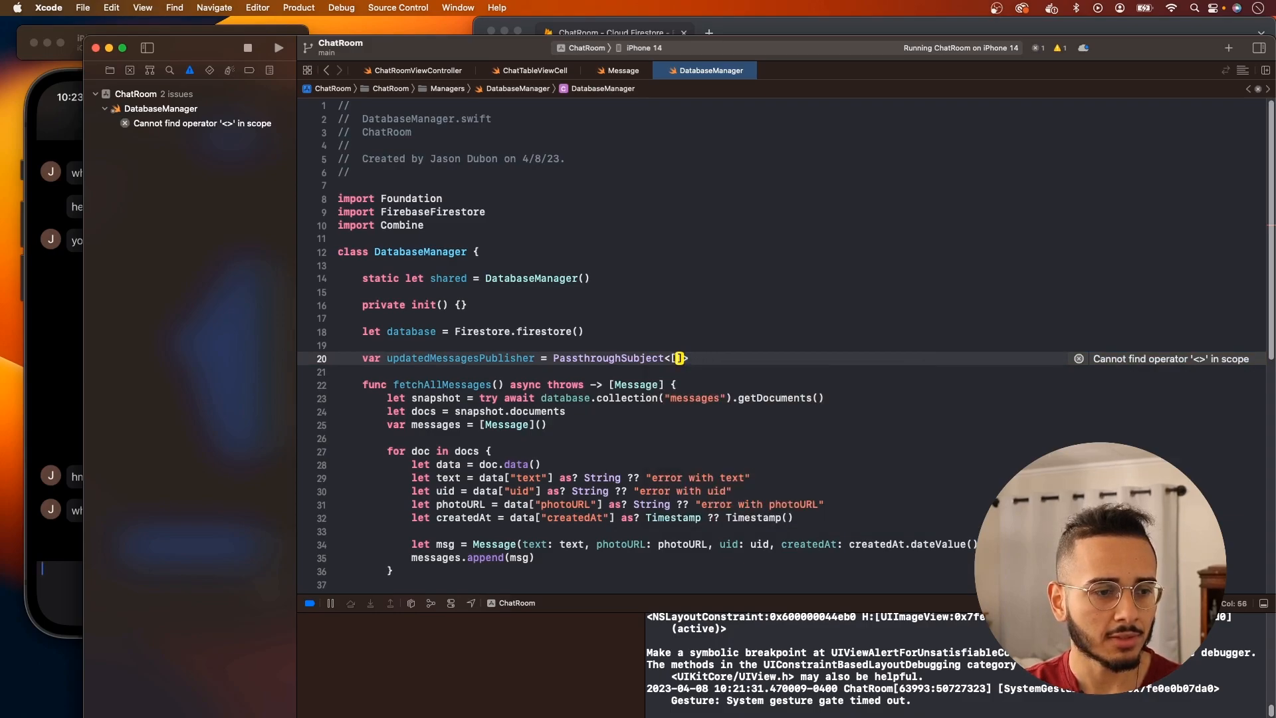
{"action": "left_click", "coordinate": [622, 69]}
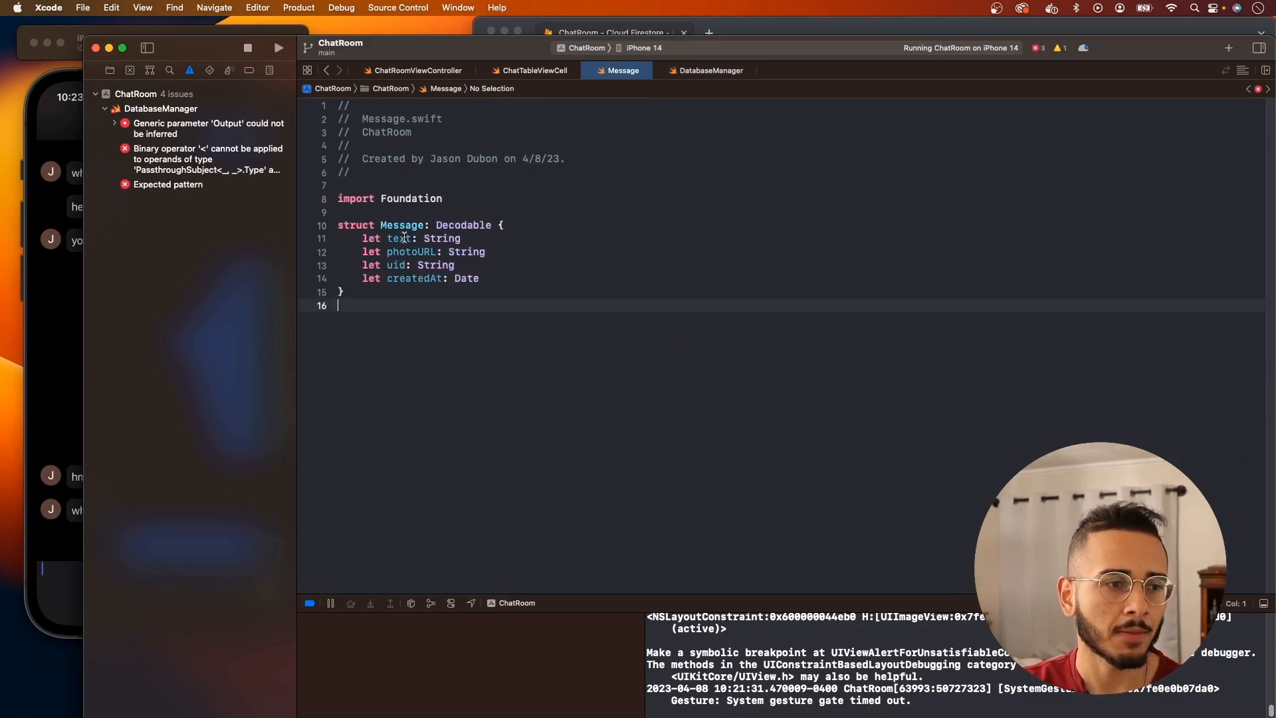
{"action": "left_click", "coordinate": [712, 70]}
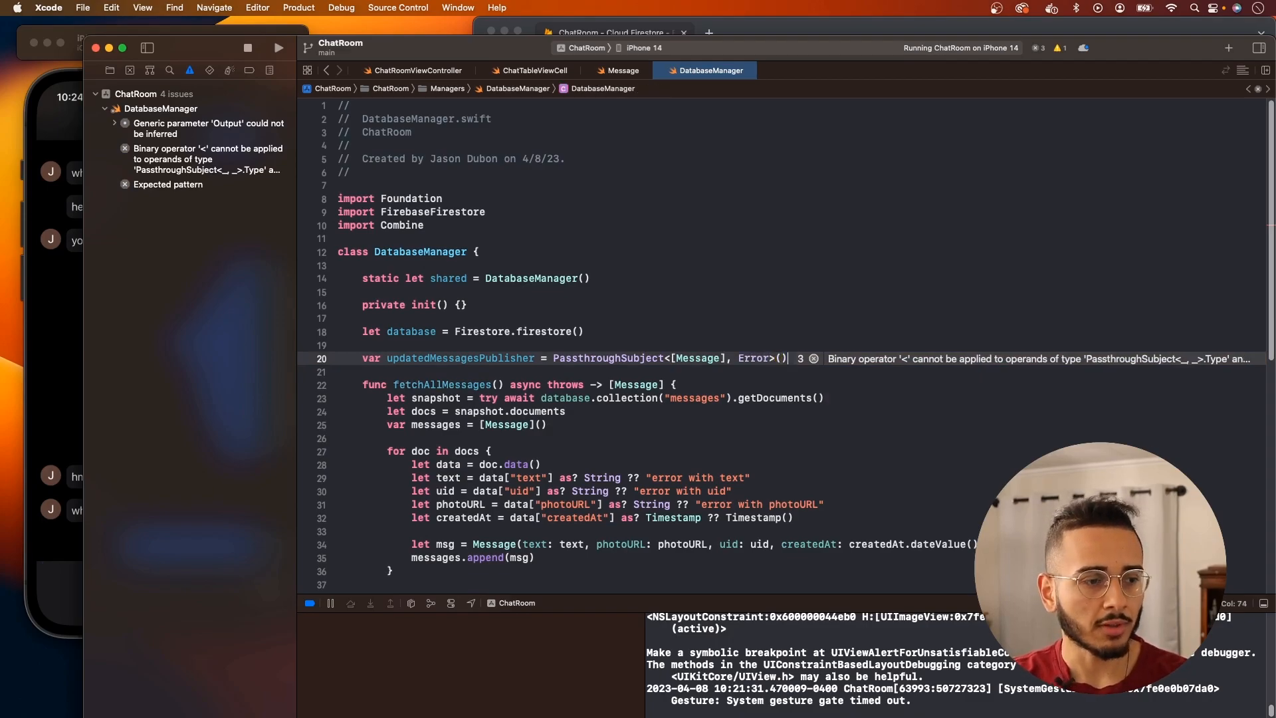
Step: Add a snapshot listener on "messages", guarding querySnapshot?.documents exists and error == nil
{"action": "type", "text": "a"}
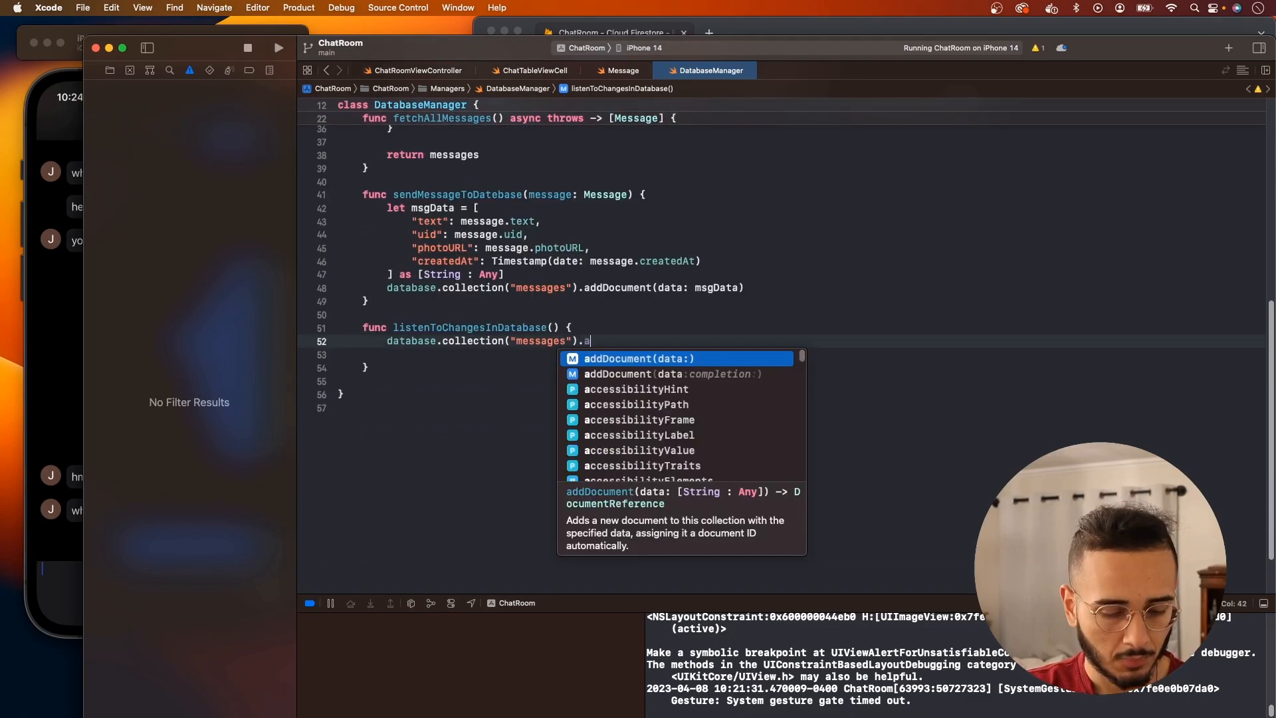
{"action": "type", "text": "dd"}
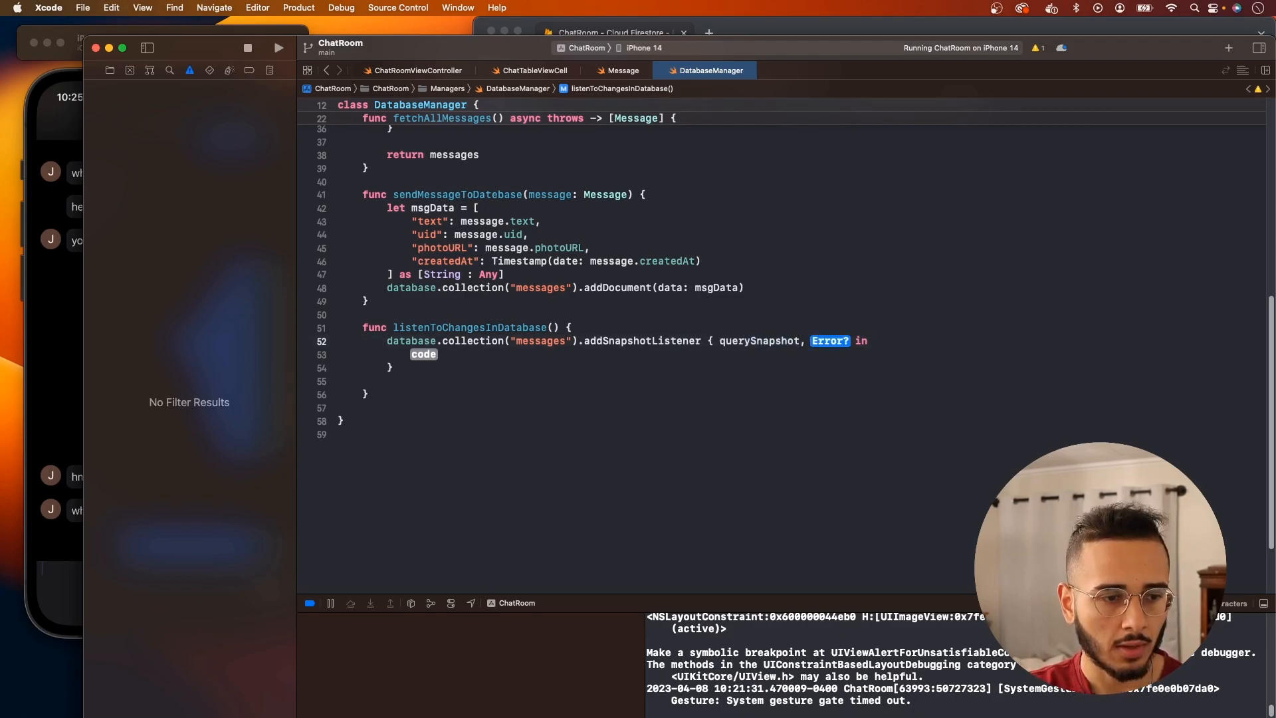
{"action": "type", "text": "guard let documents = qu"}
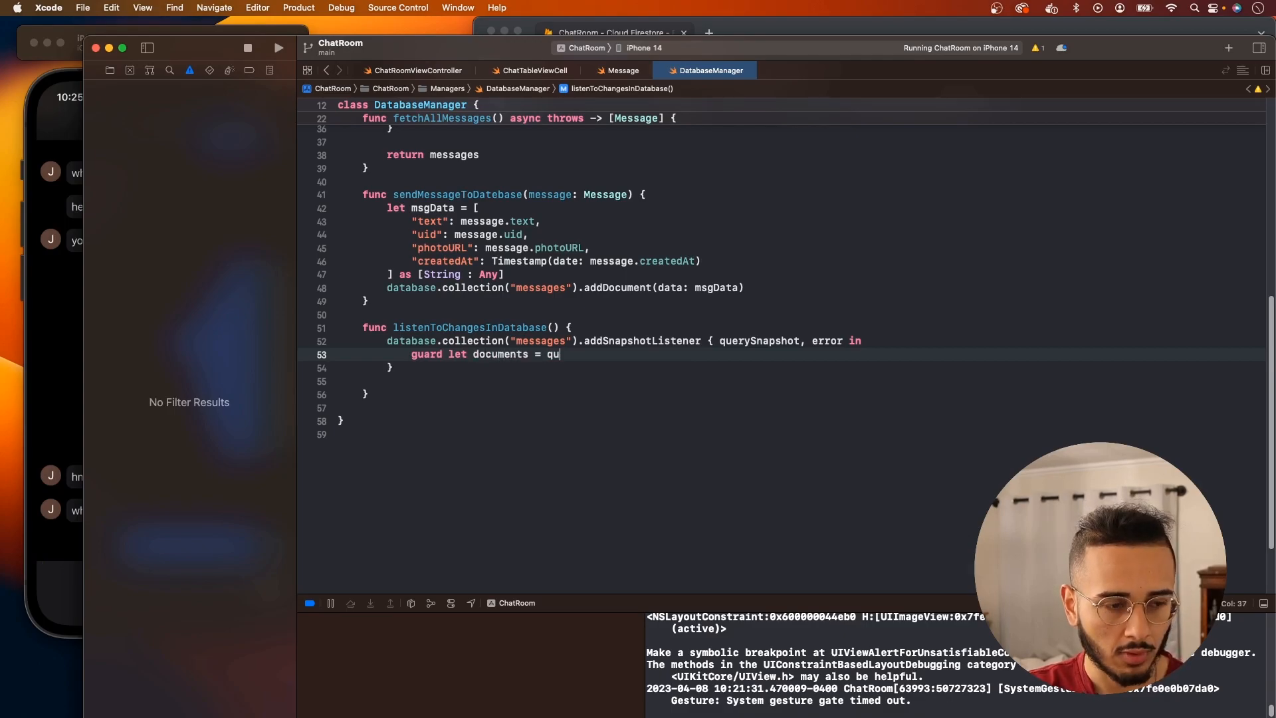
{"action": "type", "text": "erySnapshot?.documents, err-r"}
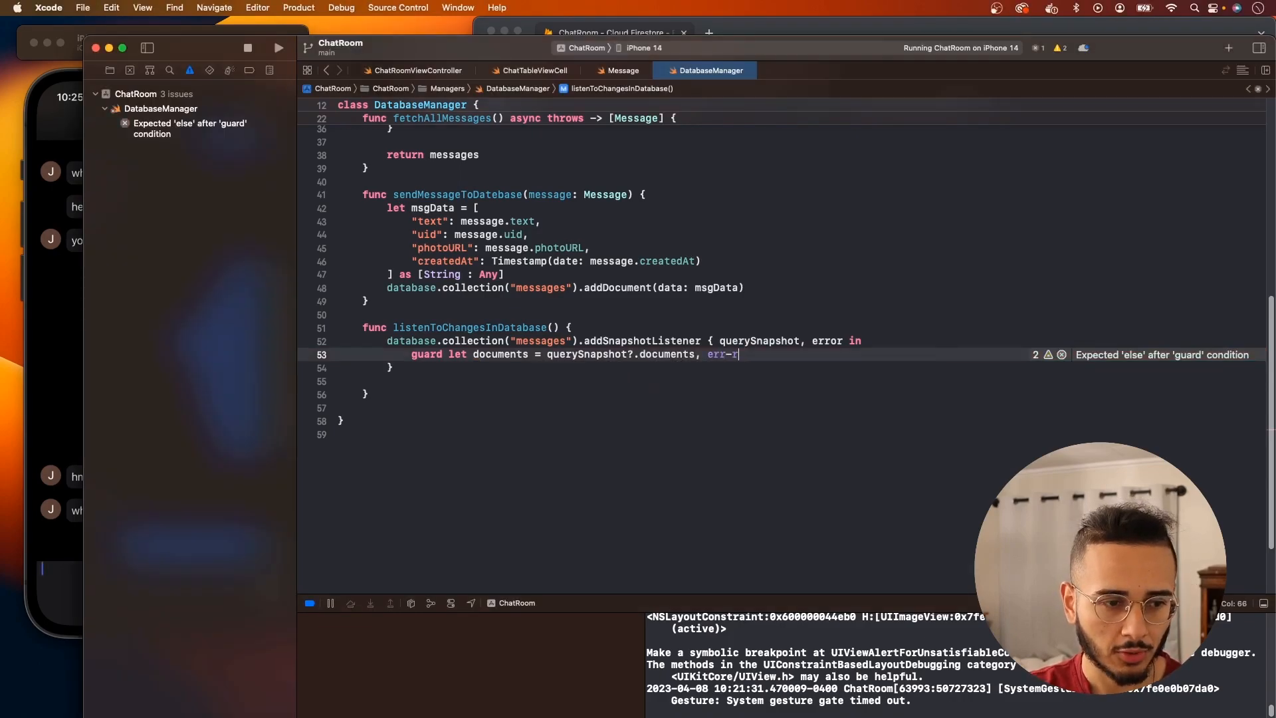
{"action": "type", "text": "error == nil"}
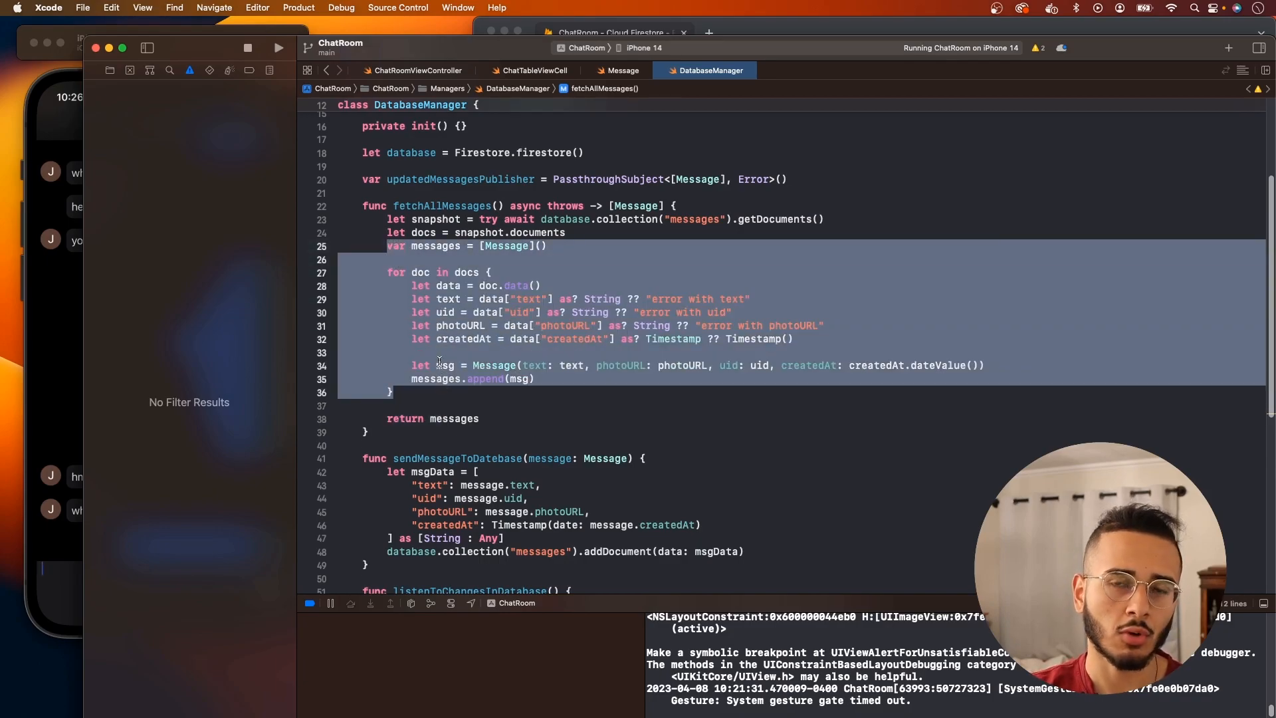
Step: Check the createdAt Timestamp type in the Message model
{"action": "left_click", "coordinate": [411, 352]}
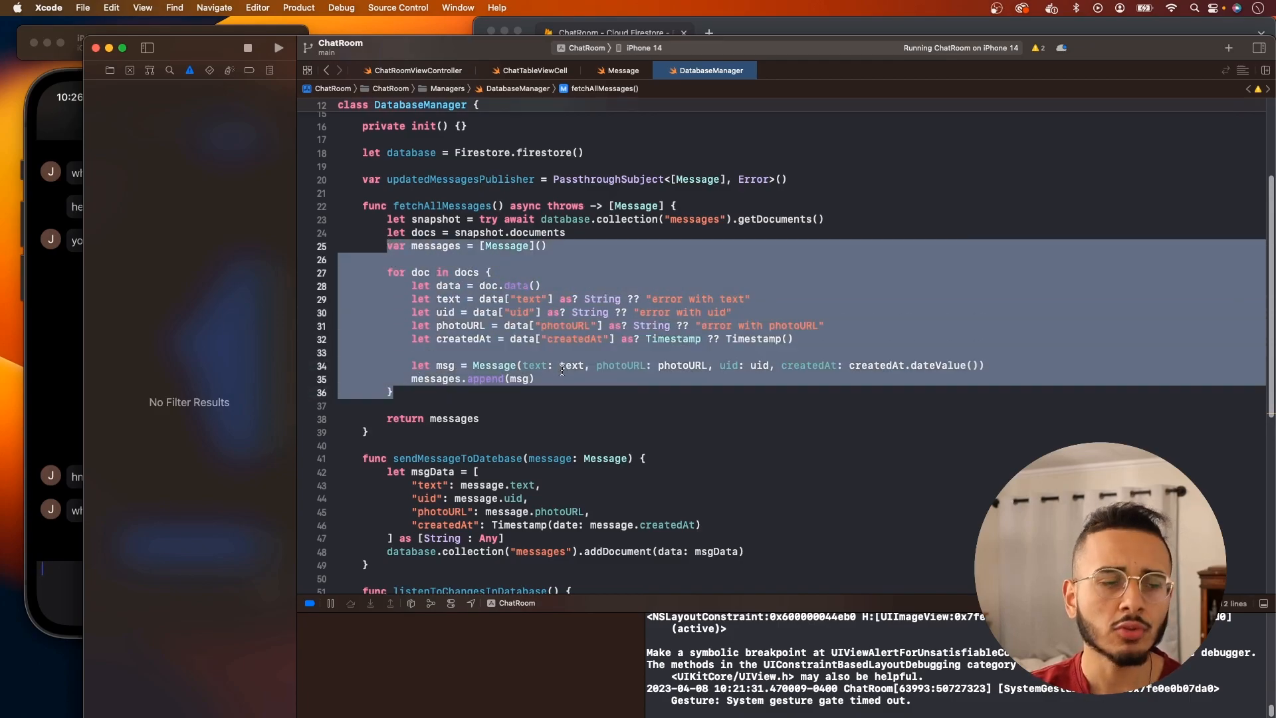
{"action": "left_click", "coordinate": [534, 378]}
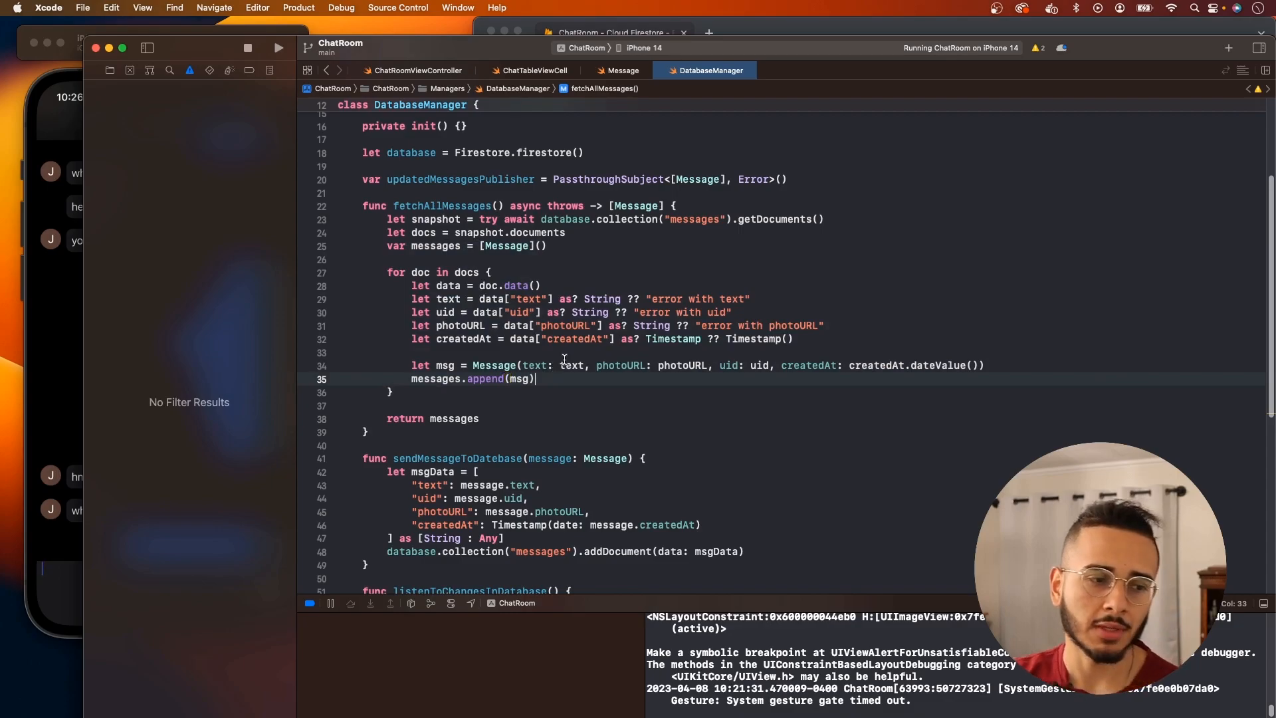
{"action": "double_click", "coordinate": [673, 338]}
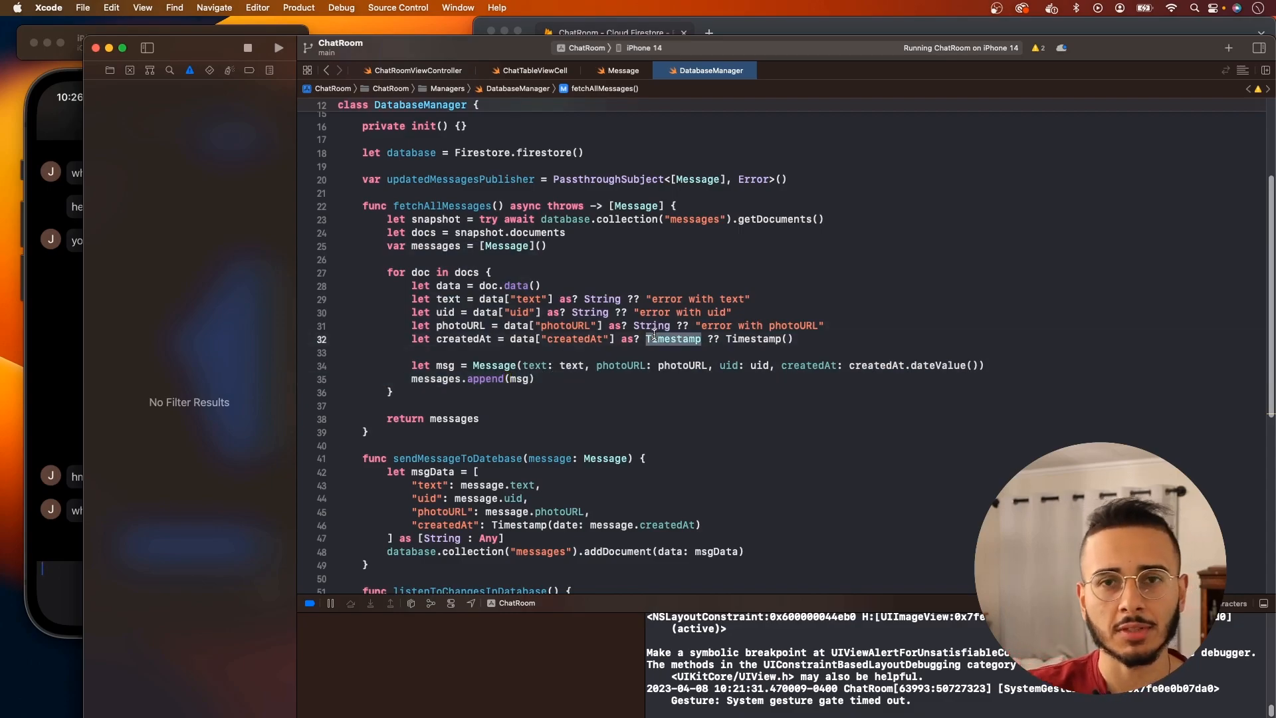
{"action": "left_click", "coordinate": [623, 70]}
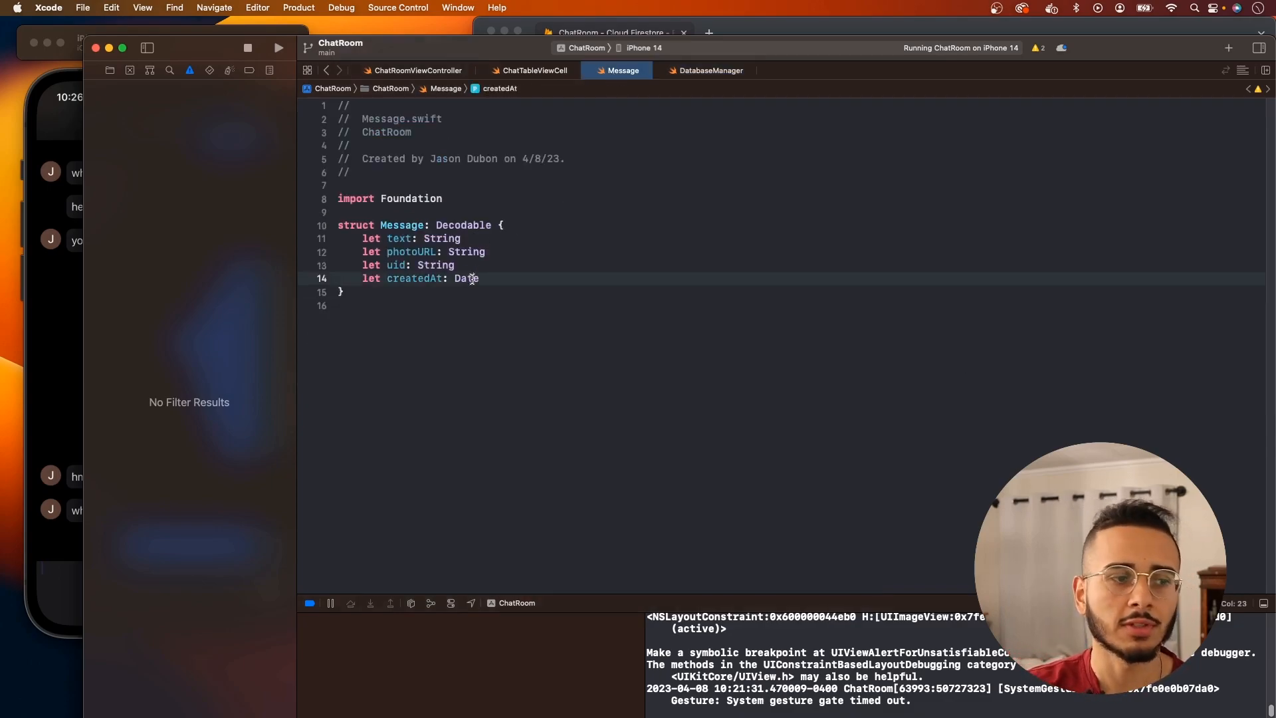
{"action": "left_click", "coordinate": [711, 69]}
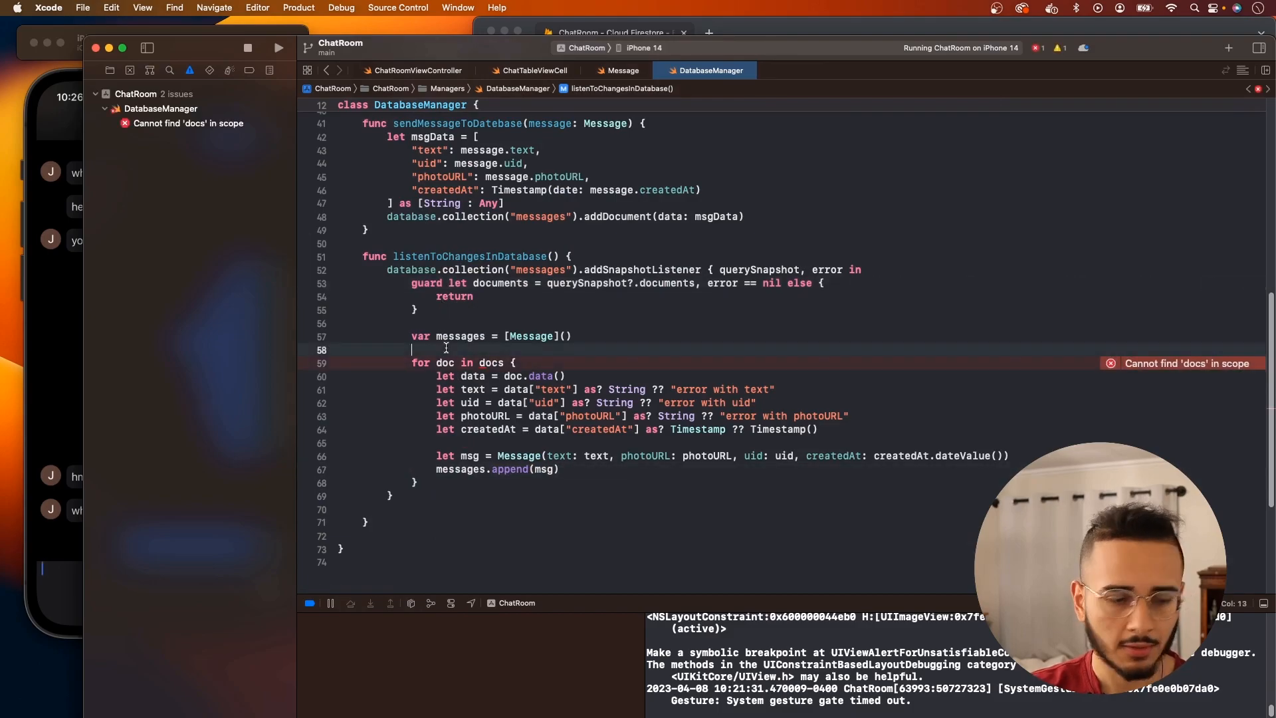
Step: Send the parsed documents through updatedMessagesPublisher.send(messages) inside the listener
{"action": "type", "text": "uments"}
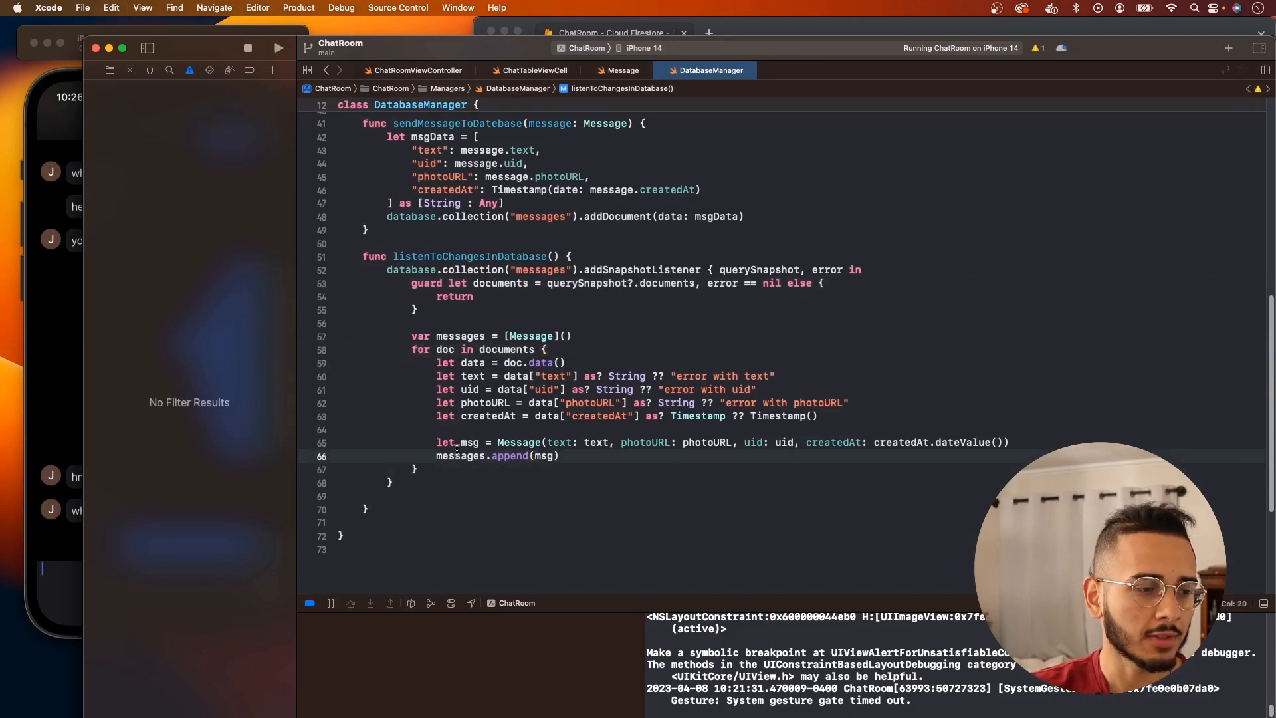
{"action": "double_click", "coordinate": [460, 456]}
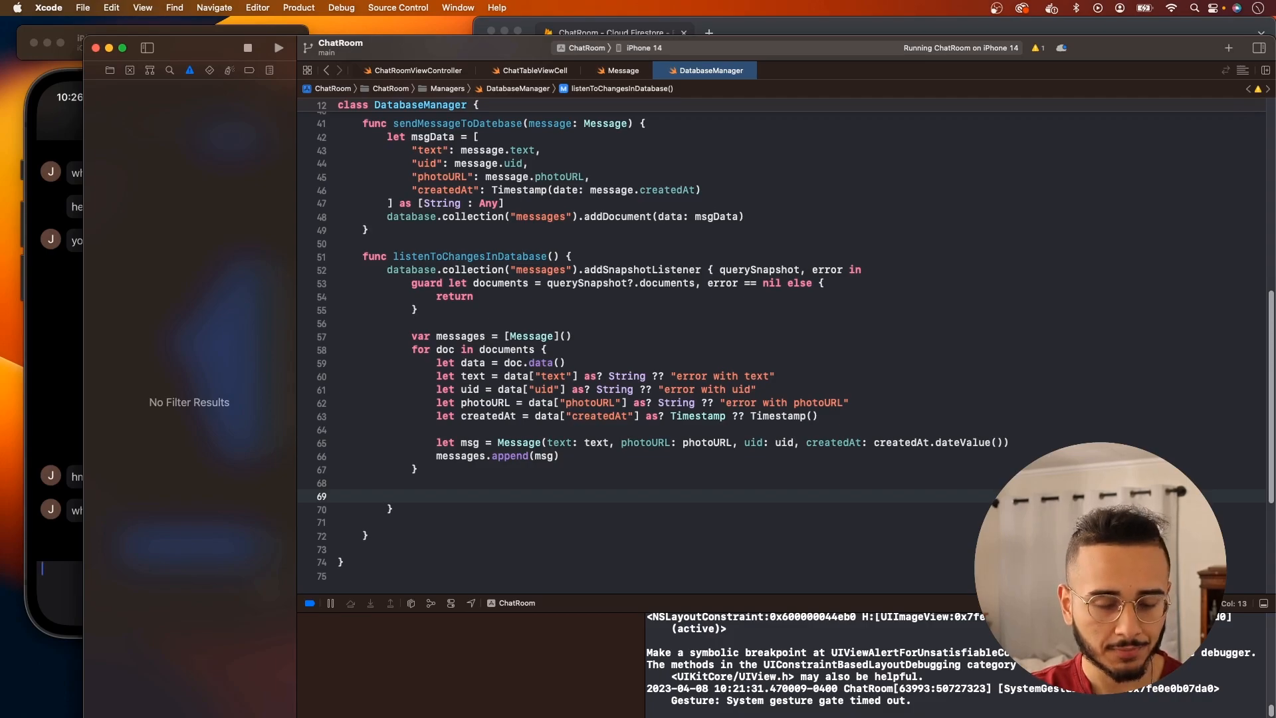
{"action": "type", "text": "me"}
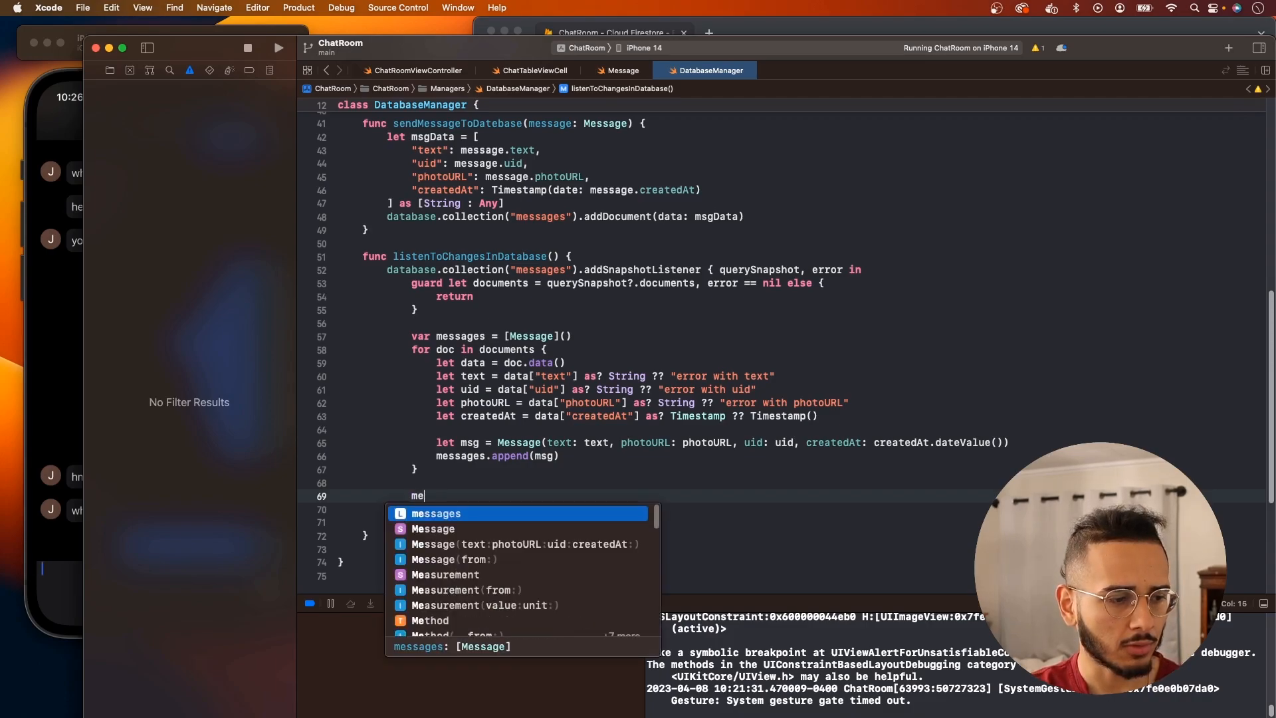
{"action": "type", "text": "updatedMessagesPublisher."}
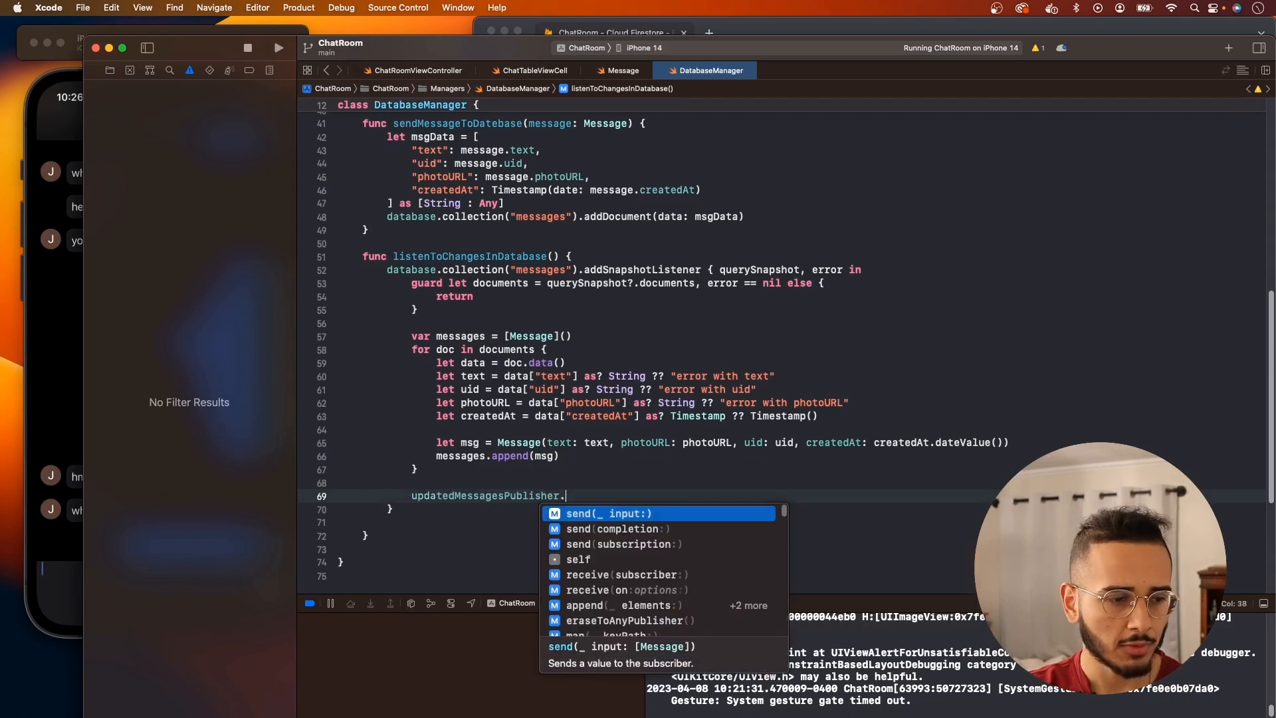
{"action": "type", "text": "send(mess"}
{"action": "type", "text": "listenToChangesInDatabase"}
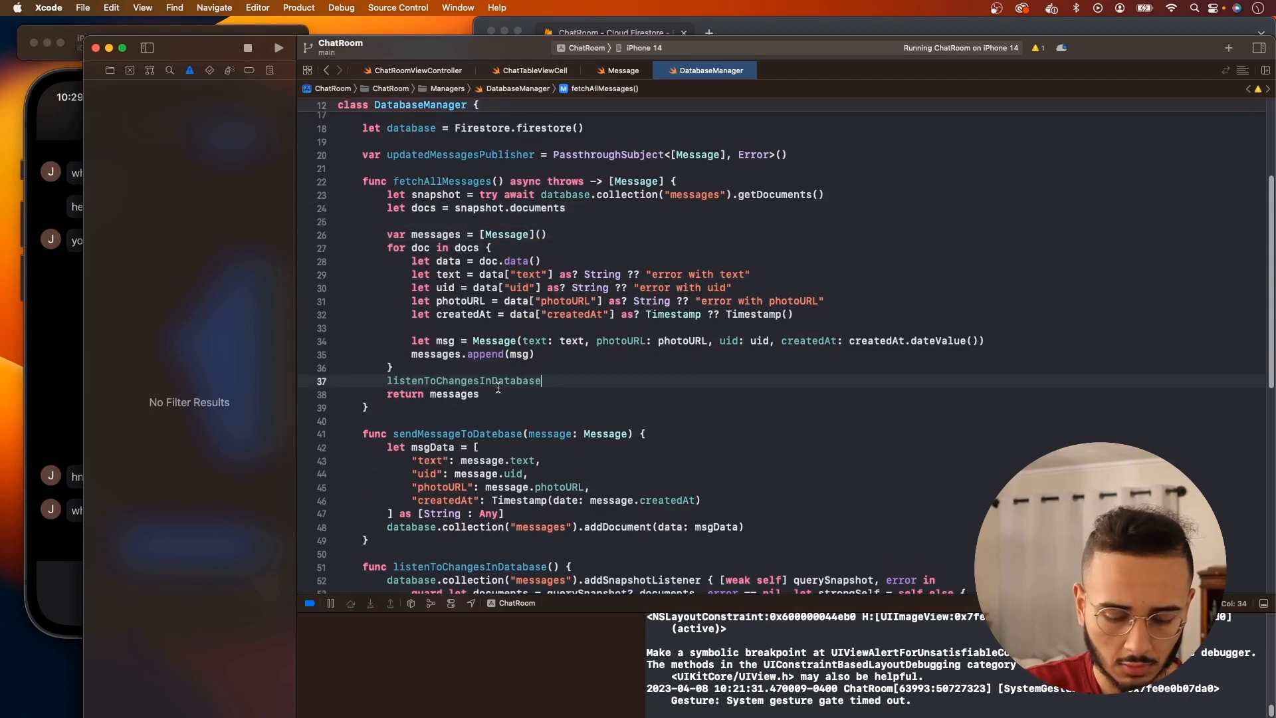
Step: In ChatRoomViewController, import Combine, add tokens: Set<AnyCancellable>, and call subscribeToMessagePublisher()
{"action": "left_click", "coordinate": [420, 70]}
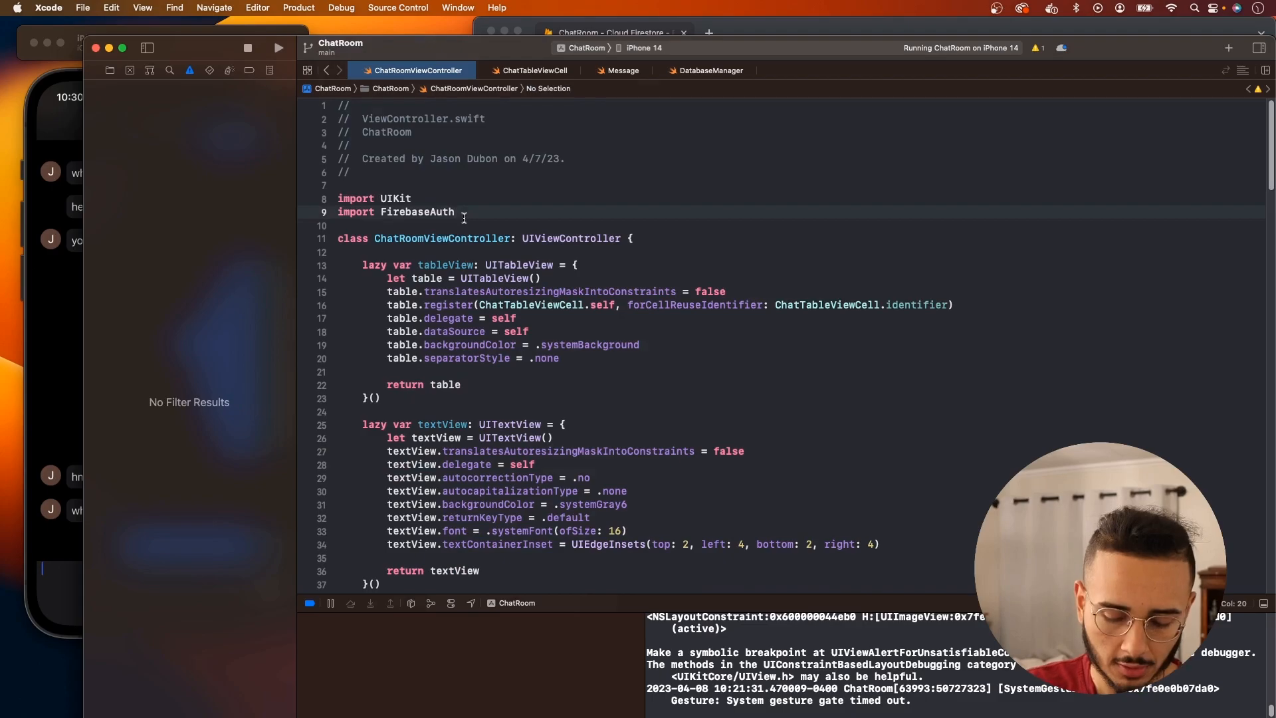
{"action": "type", "text": "import Combin"}
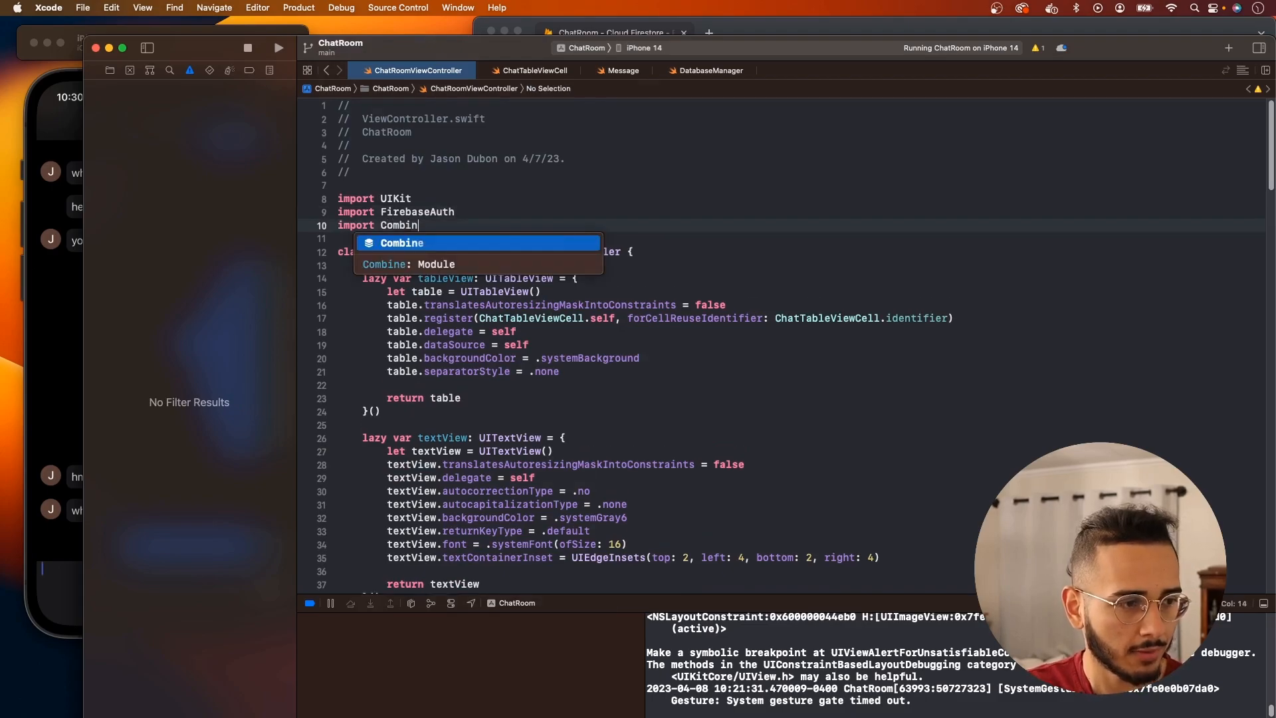
{"action": "scroll", "scroll_direction": "down", "scroll_amount": 3}
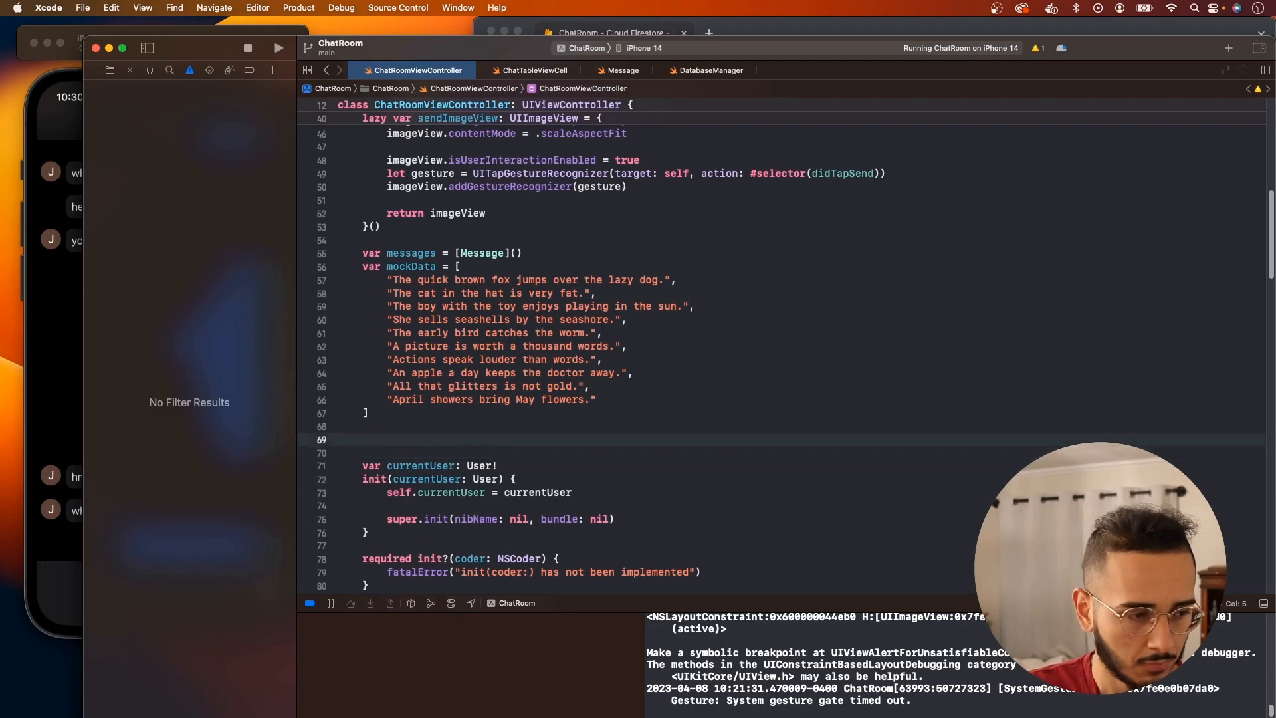
{"action": "type", "text": "var tokens: Set"}
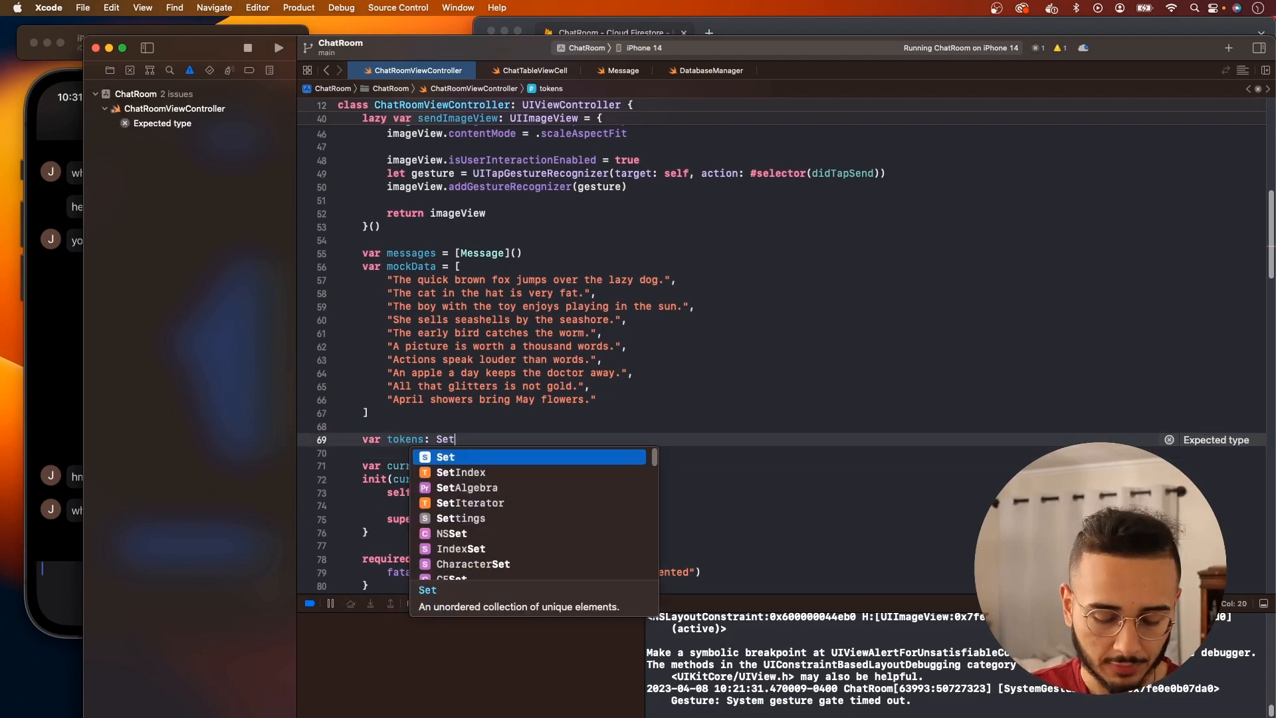
{"action": "type", "text": "<AnyCancellable"}
{"action": "type", "text": "subscribtet"}
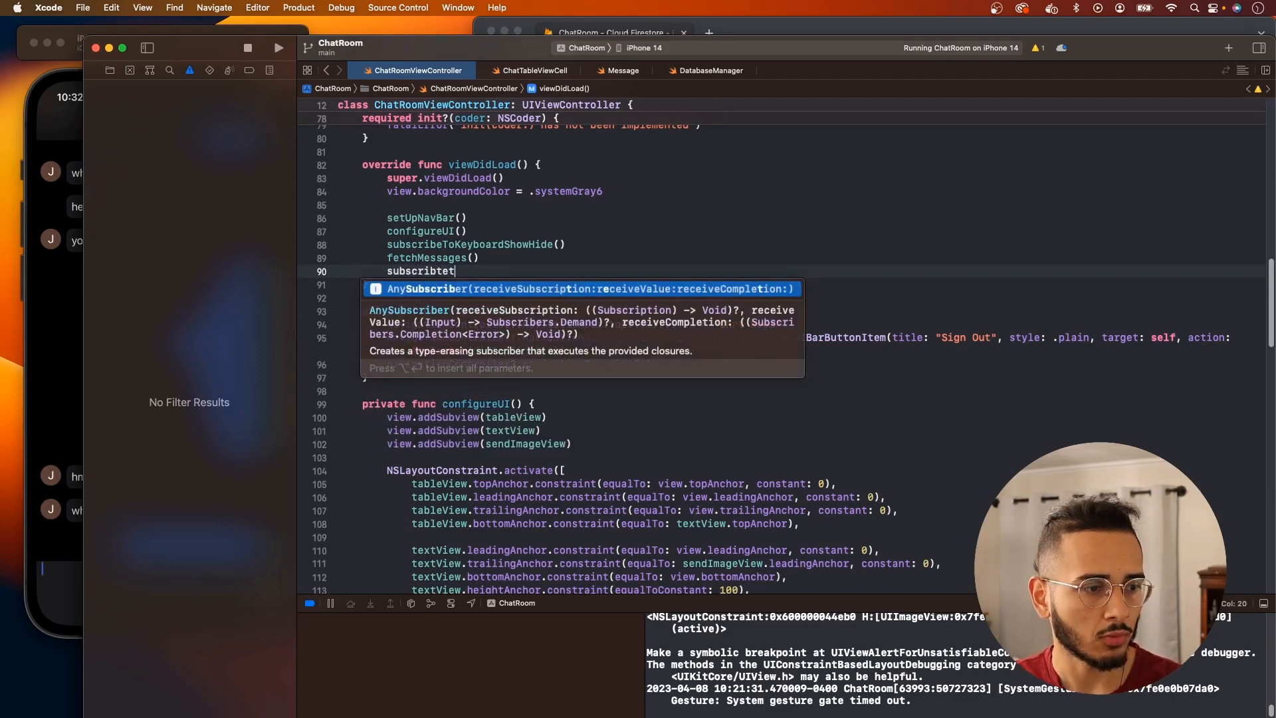
{"action": "type", "text": "ToMessagePubli"}
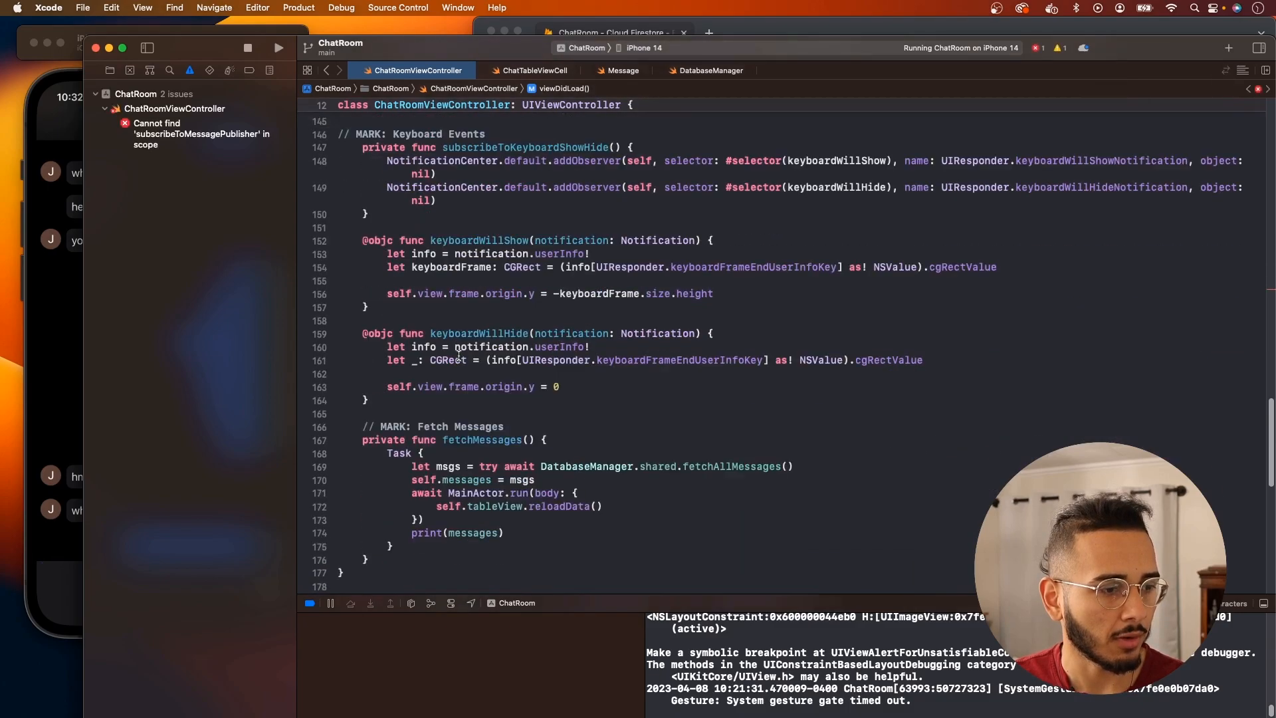
Step: Sink the publisher on DispatchQueue.main, set self.messages, reload tableView, and store in &tokens
{"action": "scroll", "scroll_direction": "down", "scroll_amount": 3}
{"action": "type", "text": "DatabaseManager"}
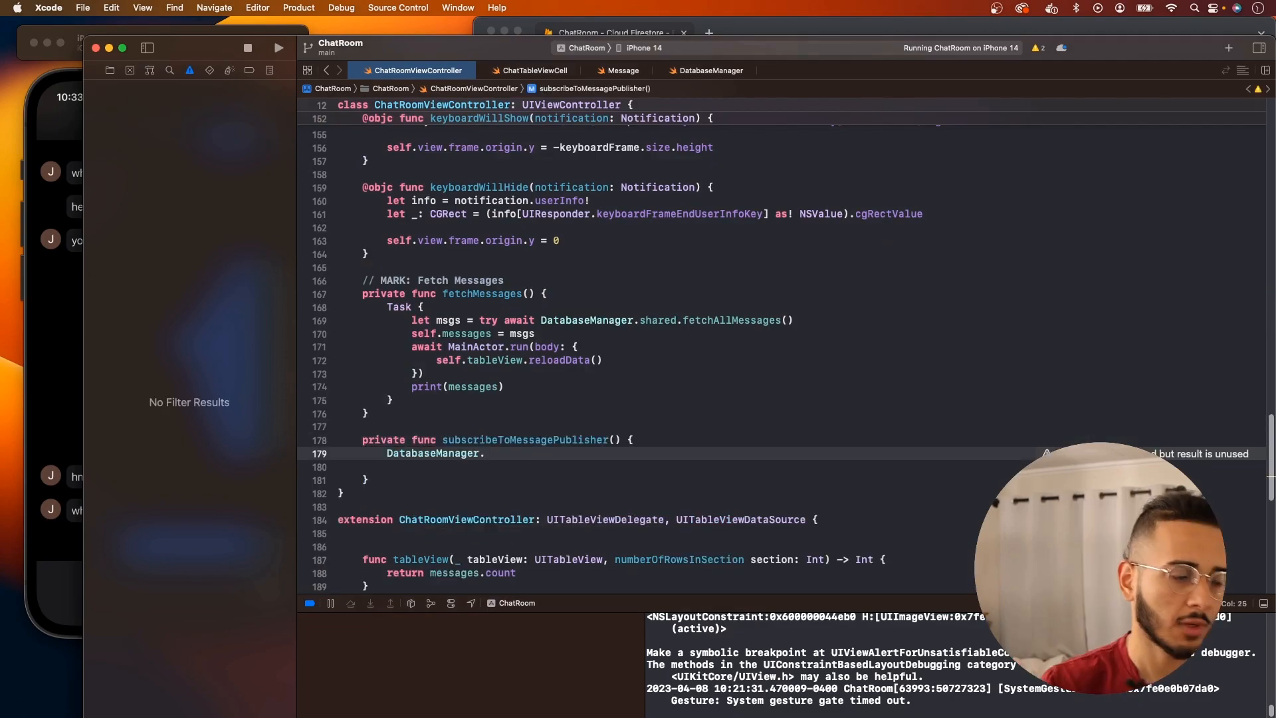
{"action": "type", "text": ".updatedMessagesPublisher"}
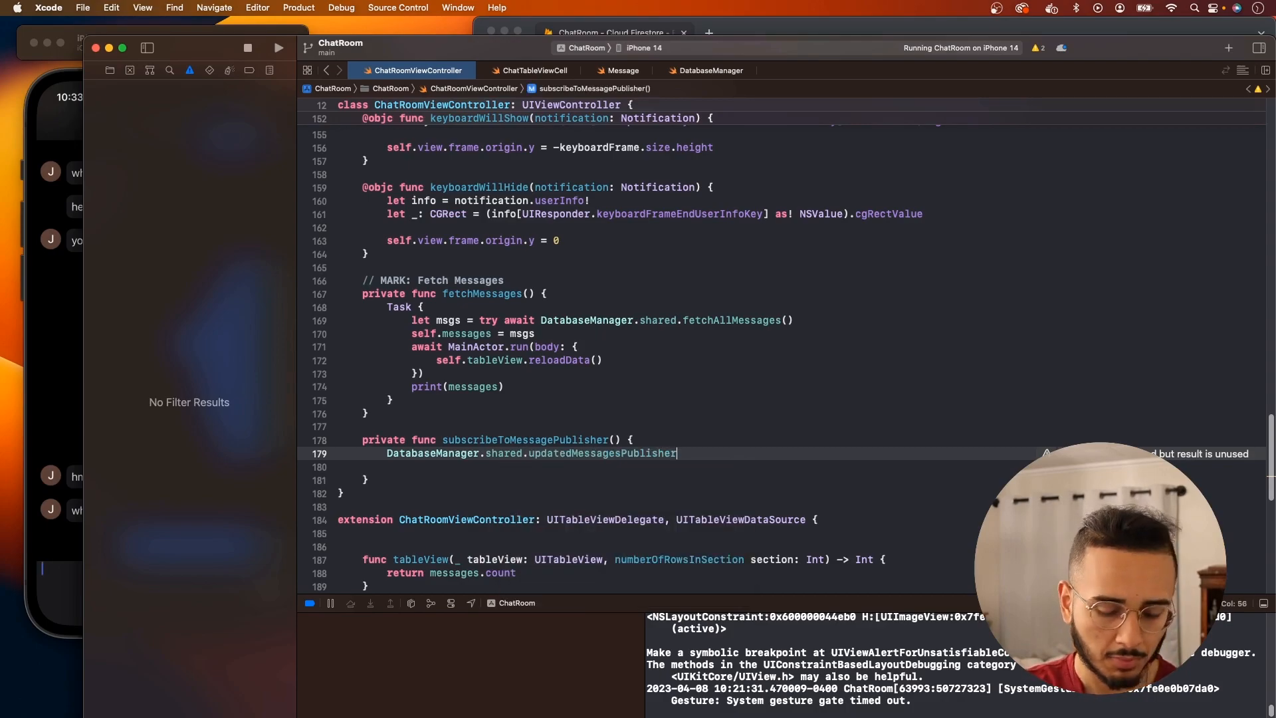
{"action": "type", "text": ".receive(on: Scheduler"}
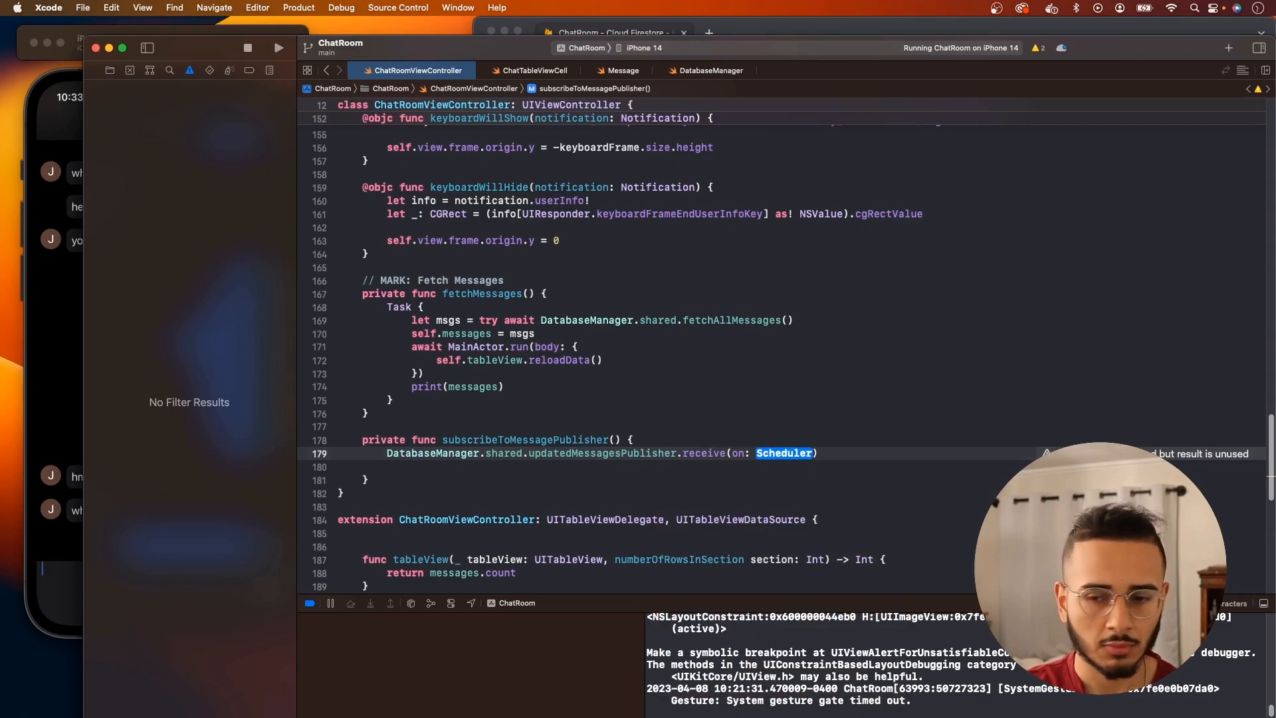
{"action": "type", "text": "DispatchQu"}
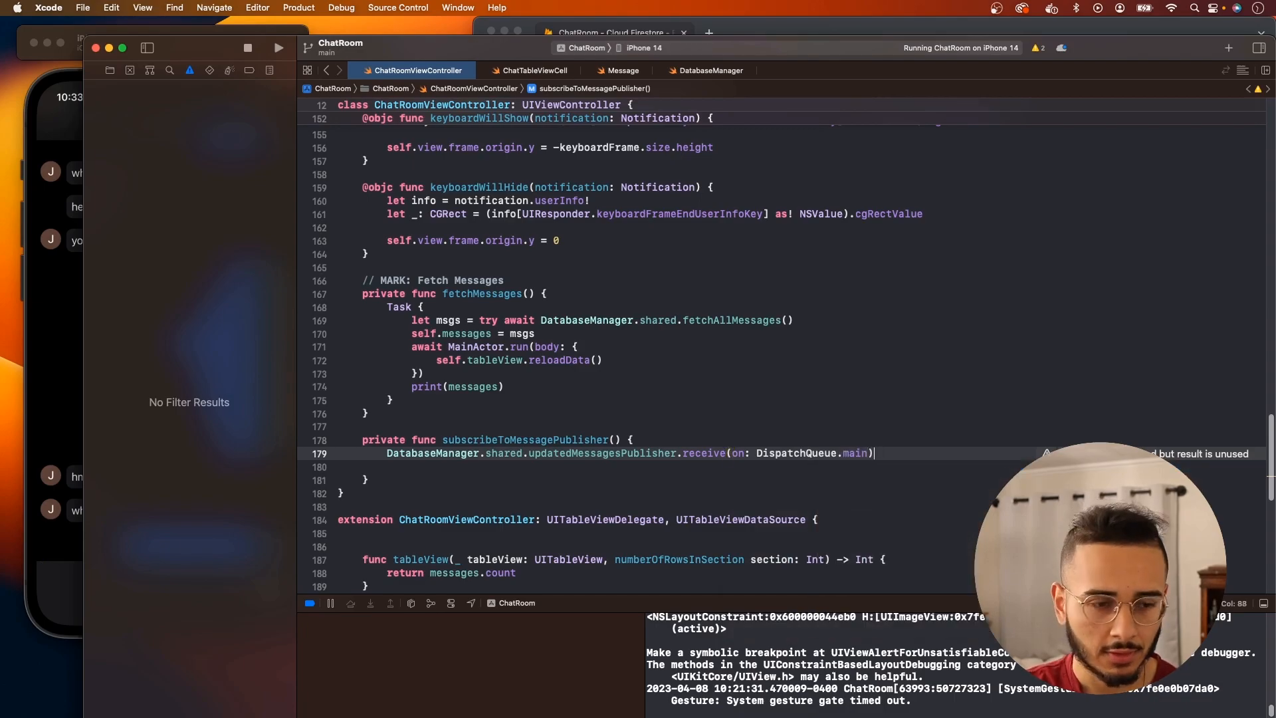
{"action": "type", "text": ".sink { _ in"}
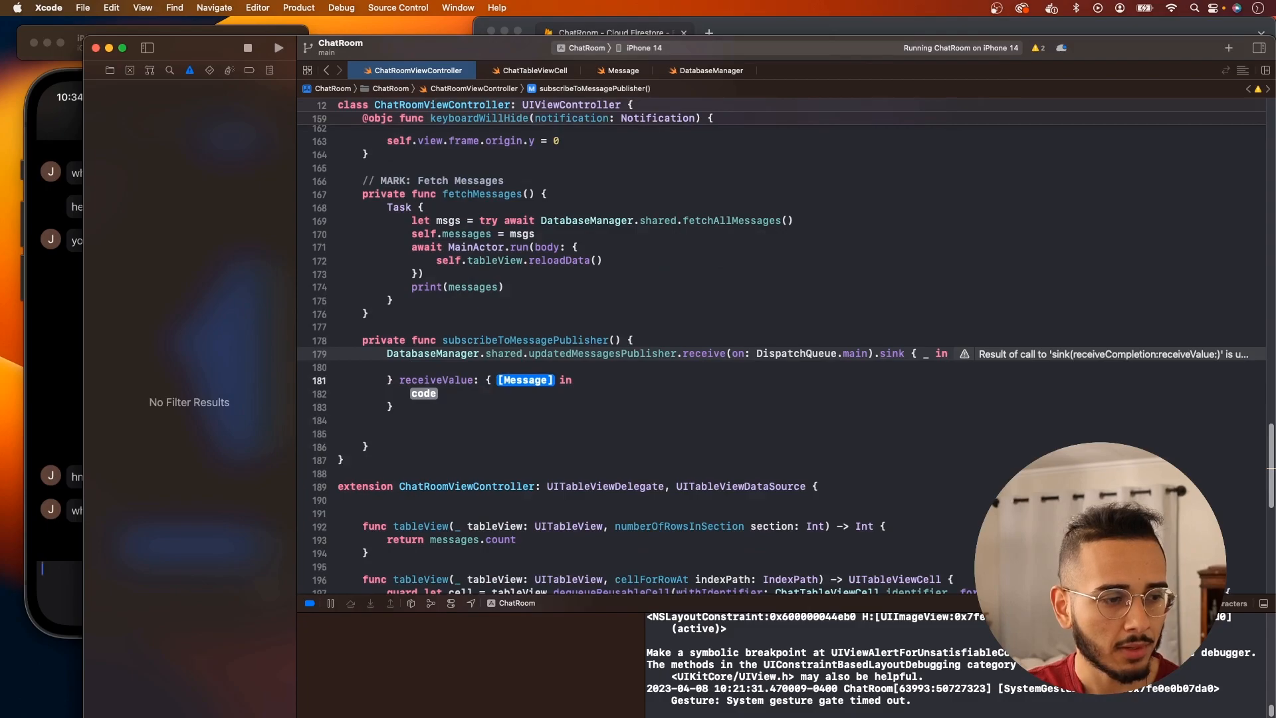
{"action": "type", "text": "messa"}
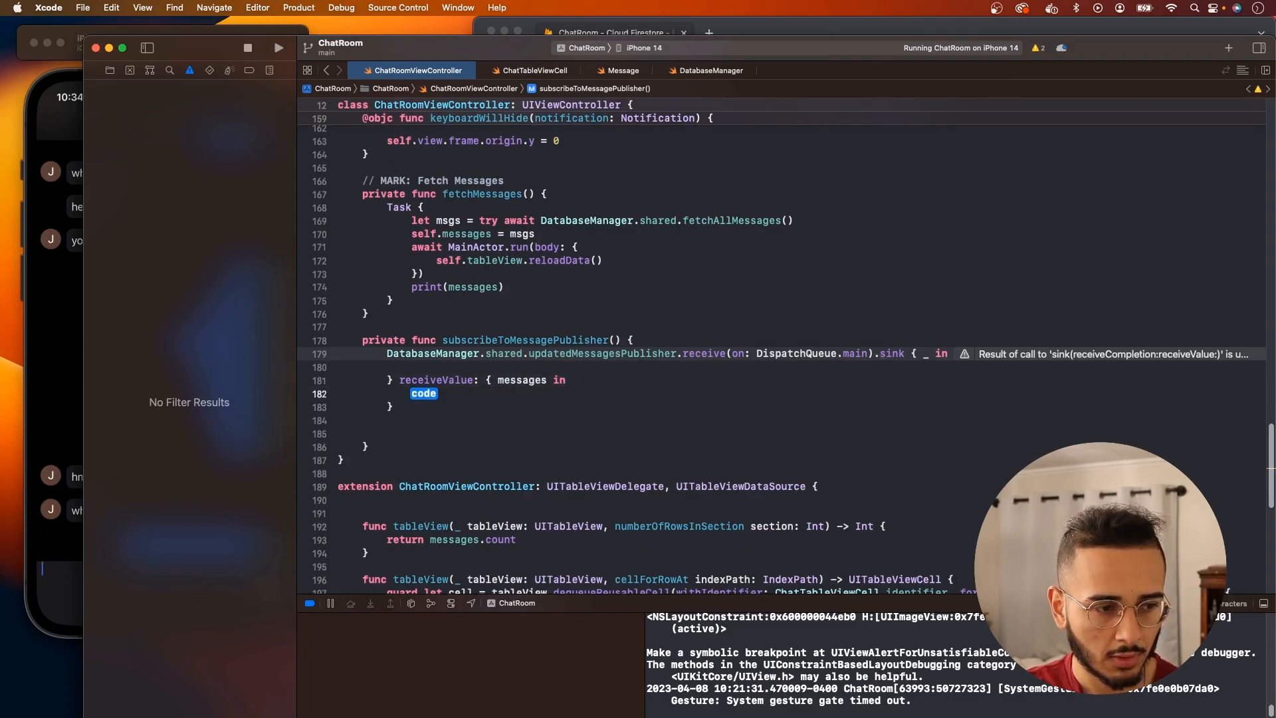
{"action": "type", "text": "self.messages = messages"}
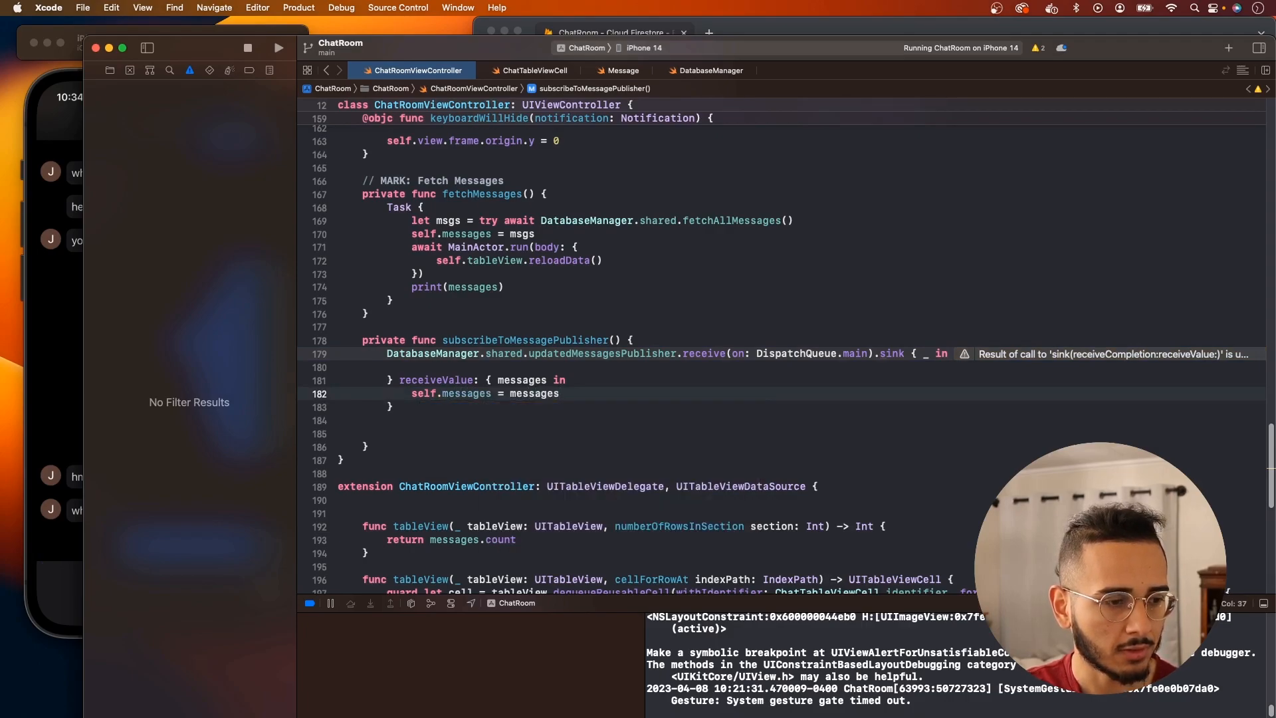
{"action": "type", "text": "el"}
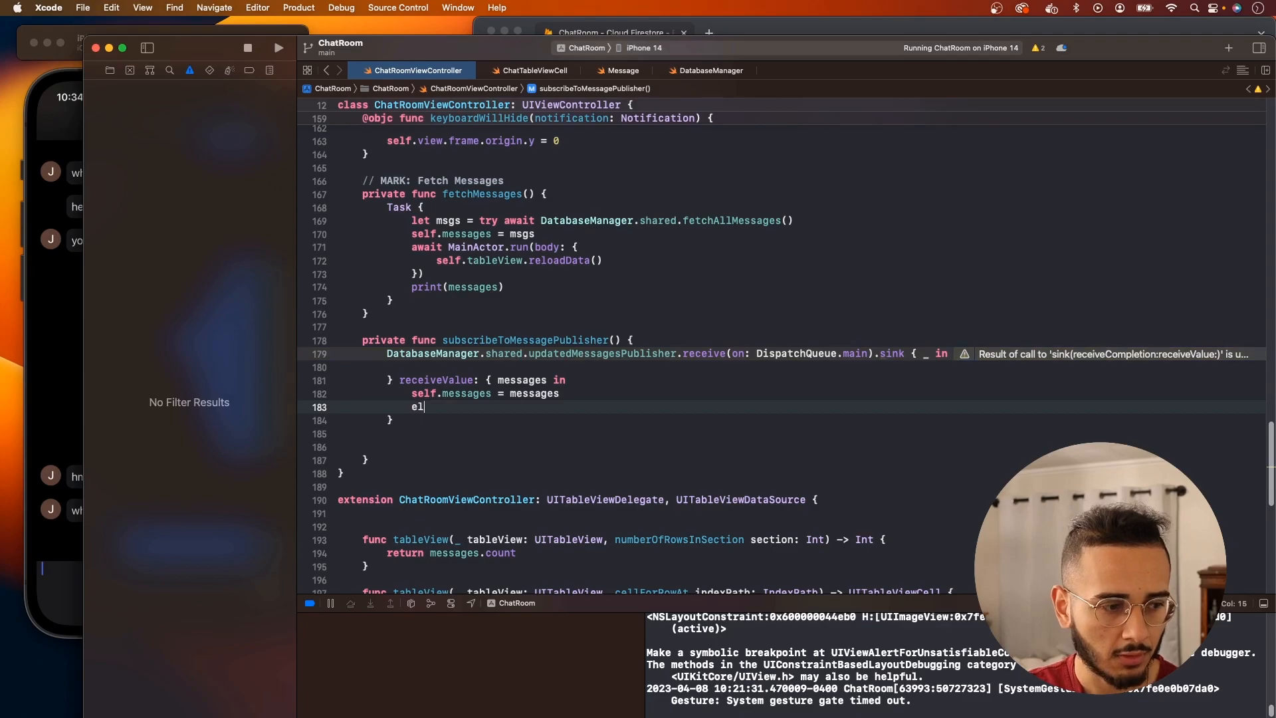
{"action": "type", "text": "self.tableView.reloadData("}
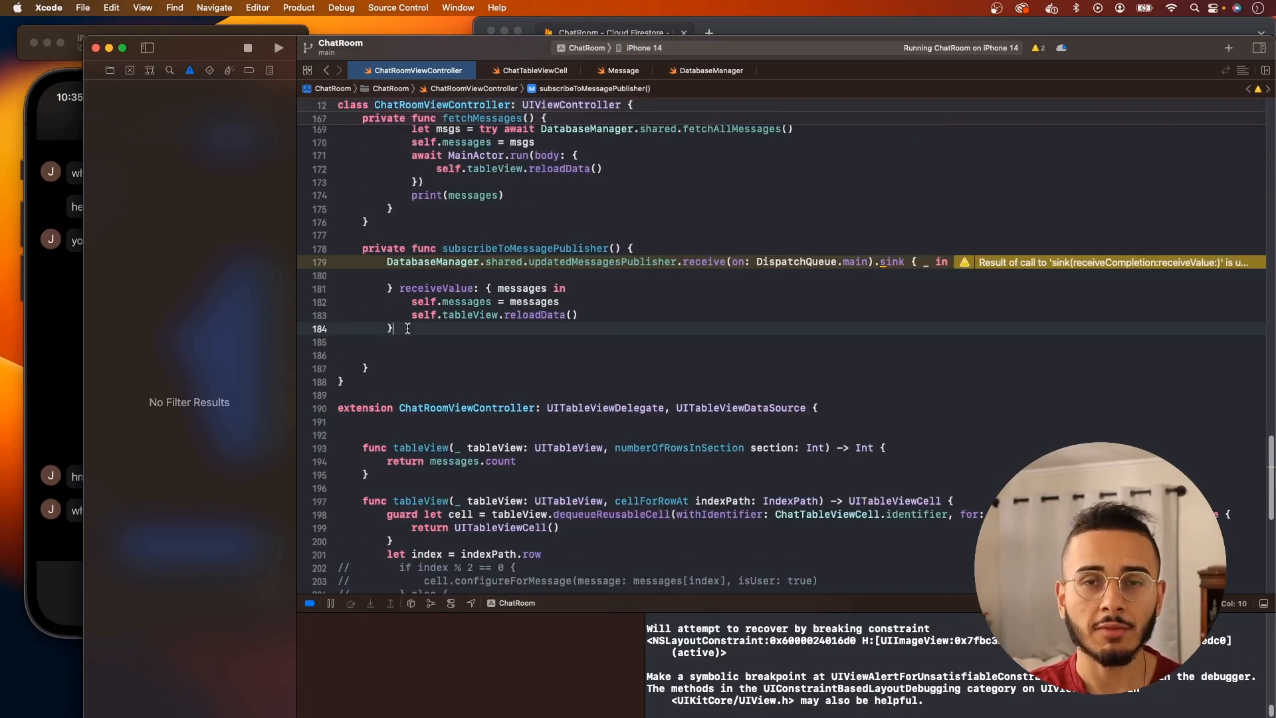
{"action": "type", "text": "."}
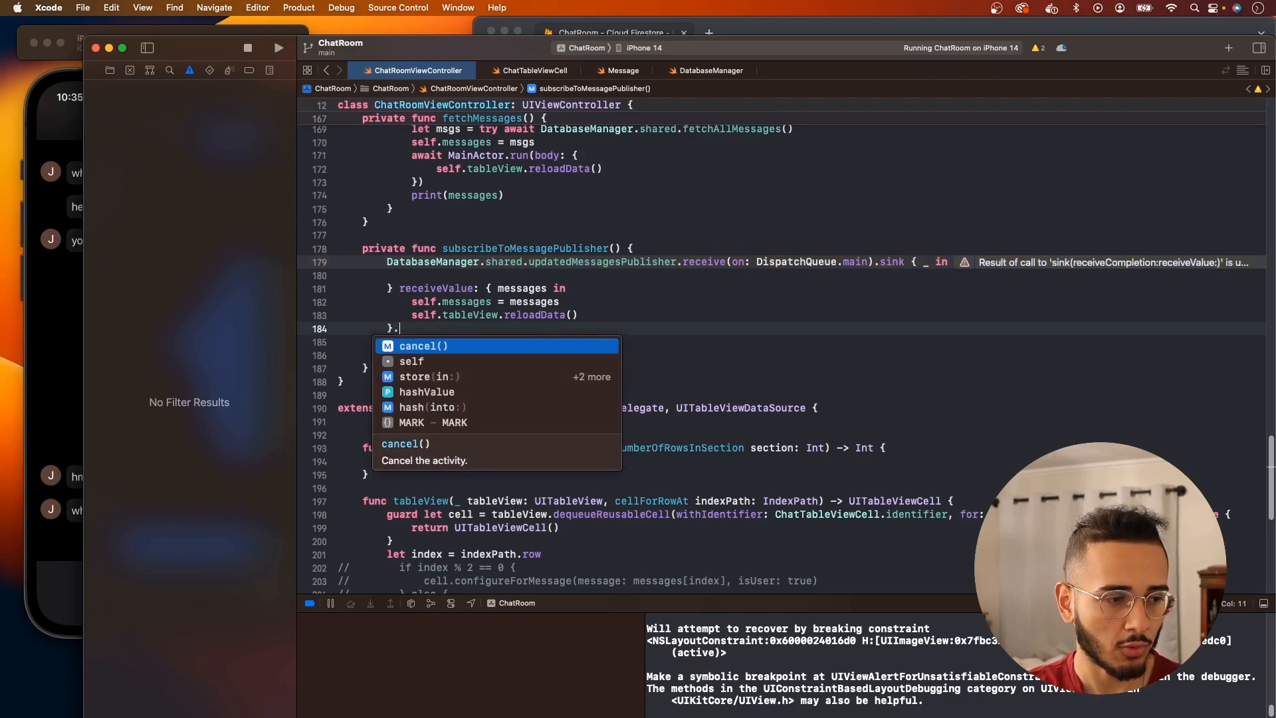
{"action": "type", "text": "store(in: &tok"}
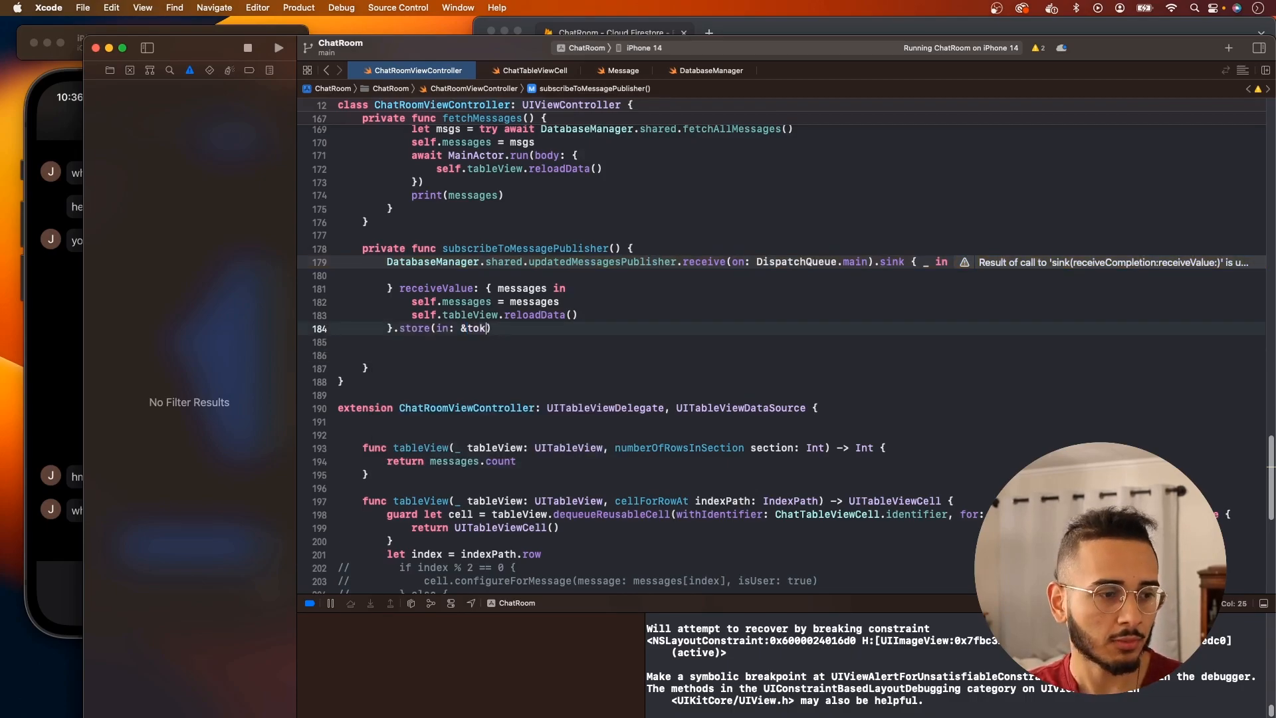
Step: Rebuild ChatRoom, replace the running instance, and scroll through the chat in Simulator
{"action": "left_click", "coordinate": [279, 47]}
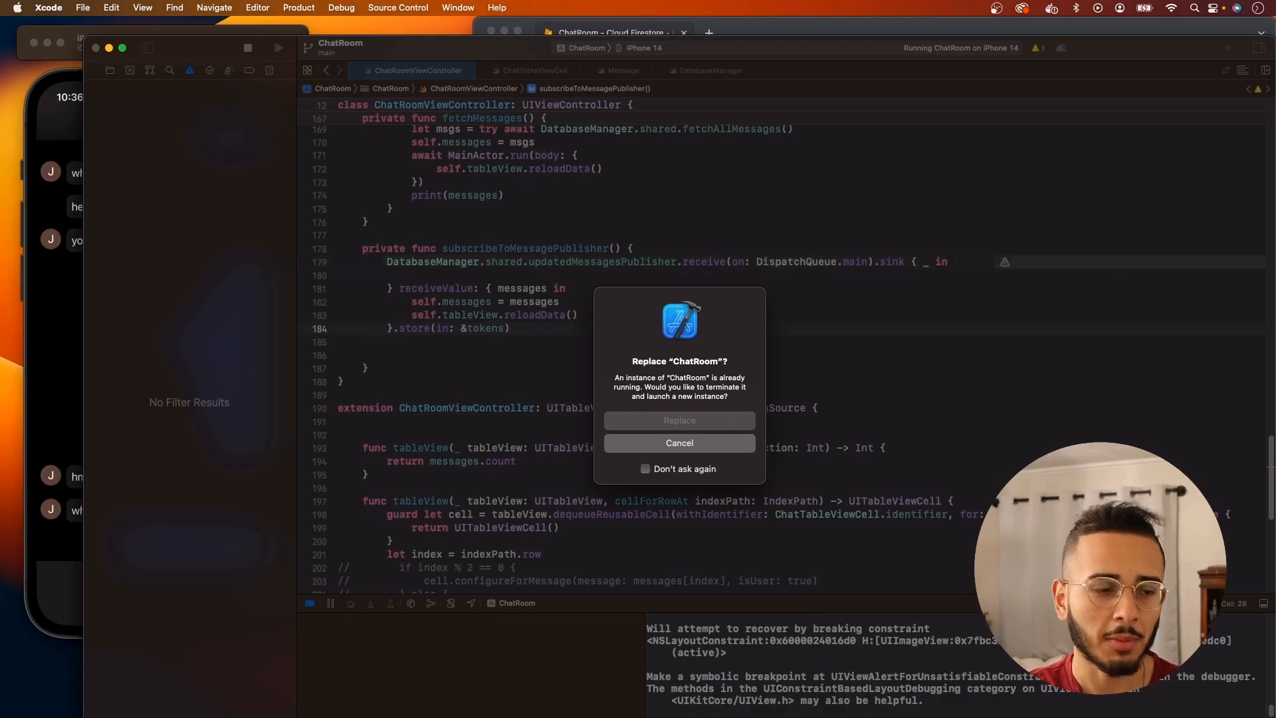
{"action": "left_click", "coordinate": [679, 420]}
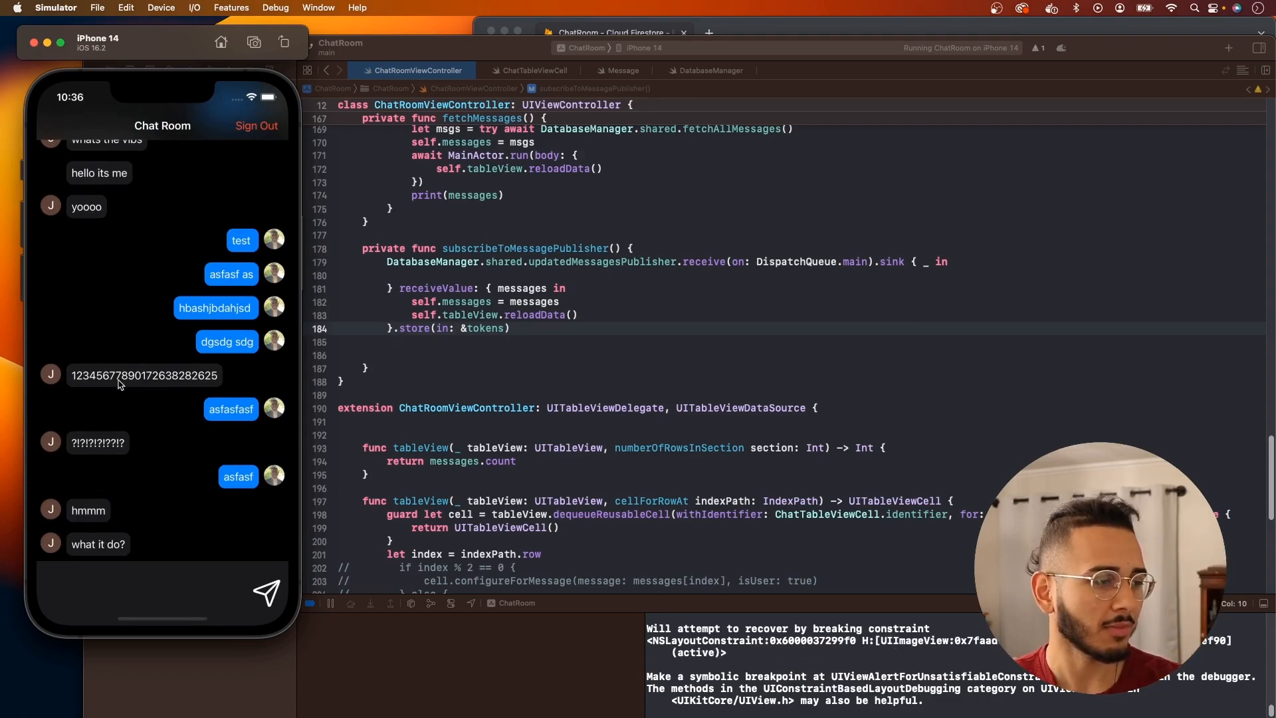
{"action": "scroll", "scroll_direction": "down", "scroll_amount": 3}
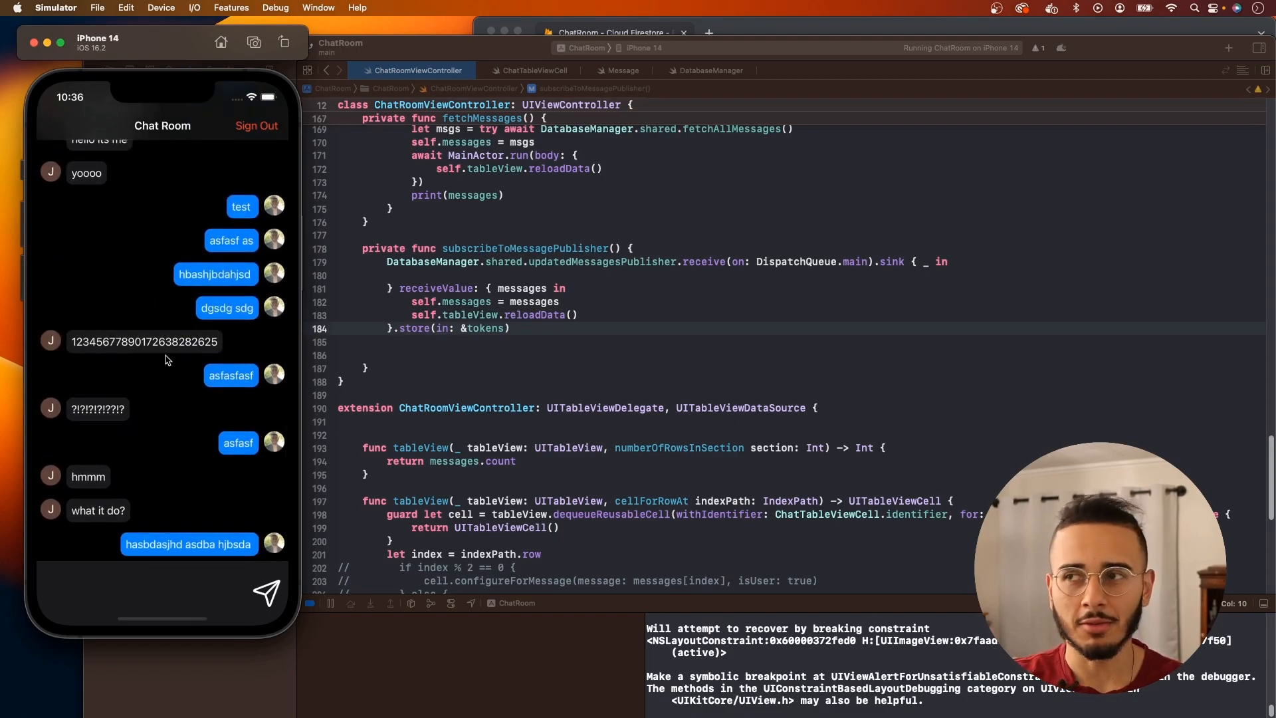
{"action": "scroll", "scroll_direction": "down", "scroll_amount": 3}
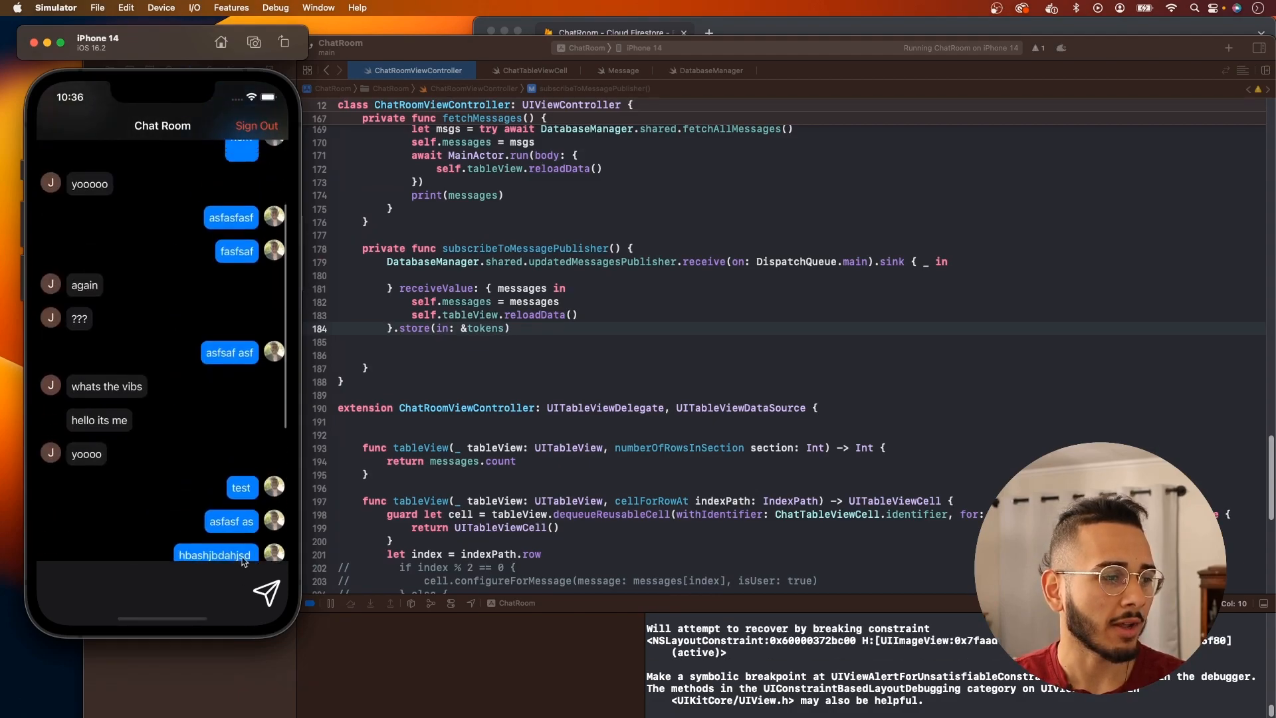
Step: Insert .order(by: "createdAt", descending: false).limit(to:) before addSnapshotListener in DatabaseManager
{"action": "left_click", "coordinate": [709, 70]}
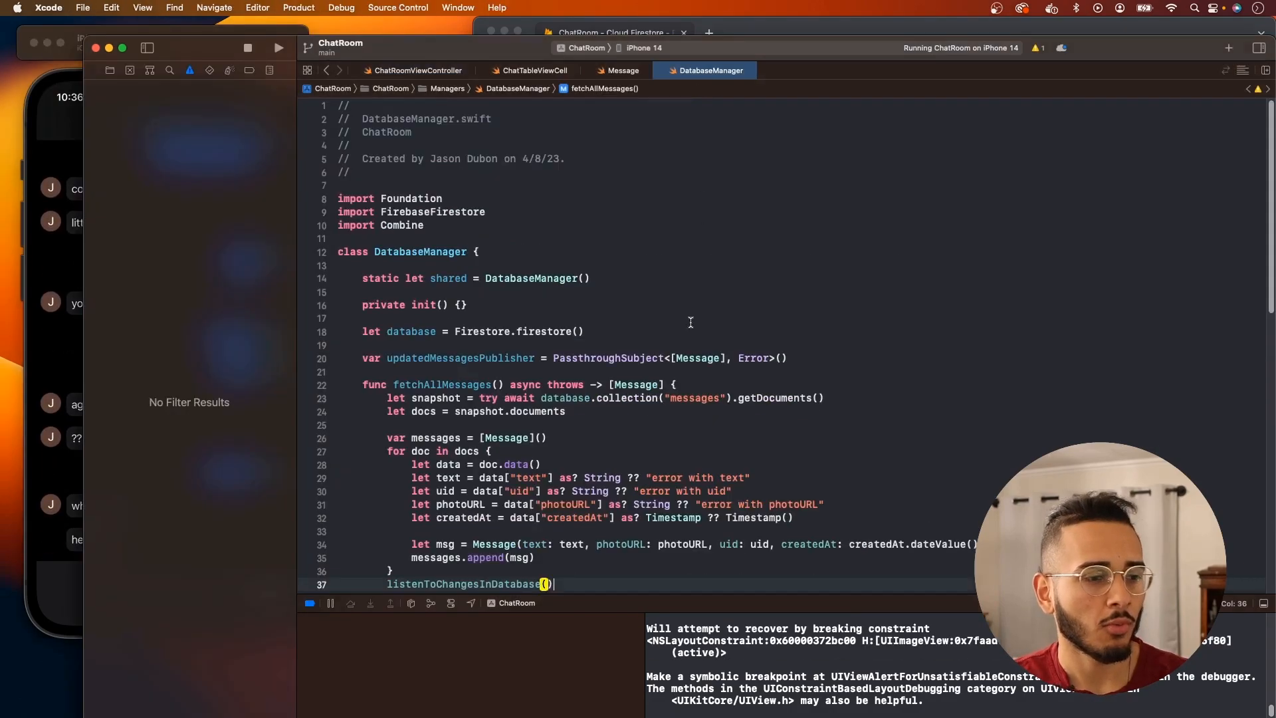
{"action": "scroll", "scroll_direction": "down", "scroll_amount": 3}
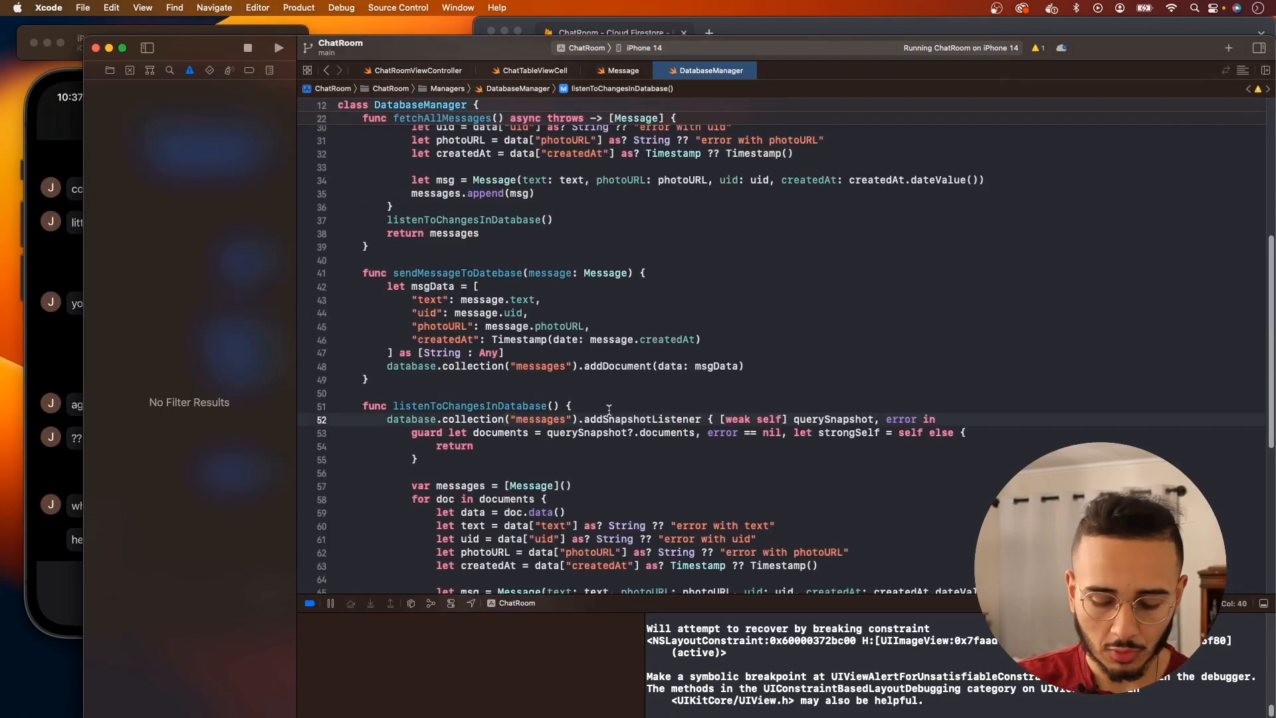
{"action": "type", "text": "ord"}
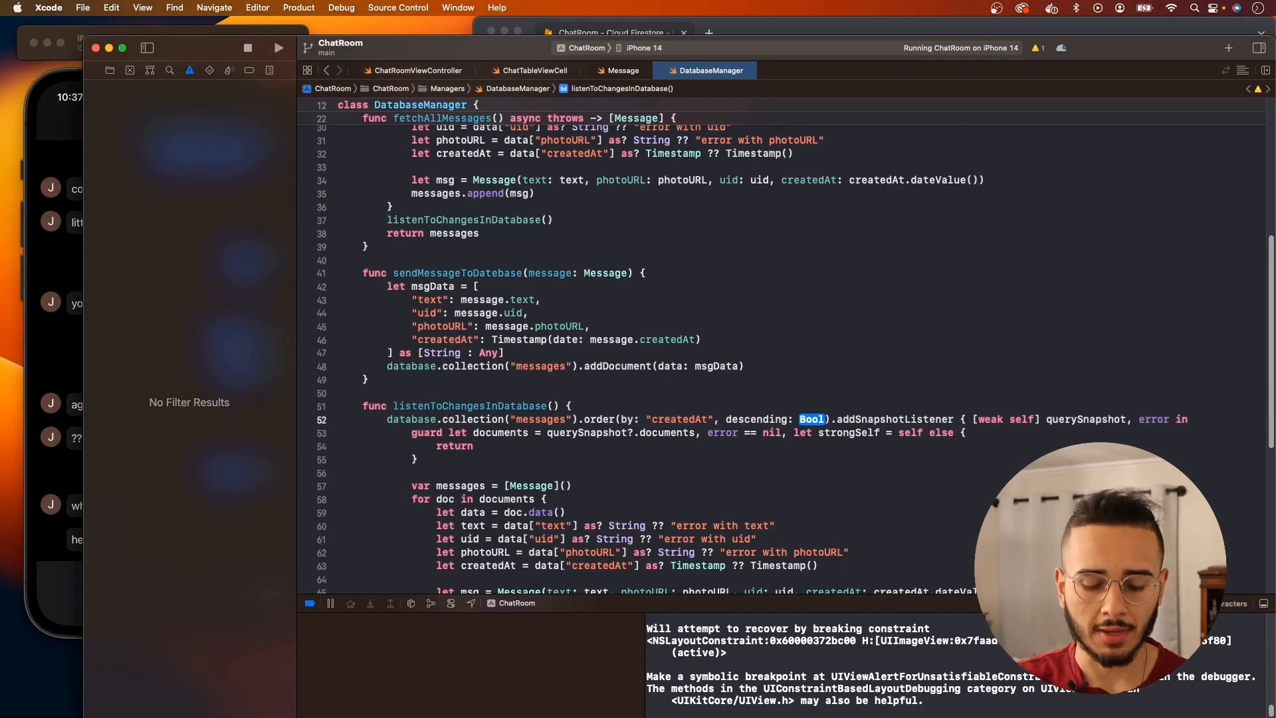
{"action": "type", "text": "false"}
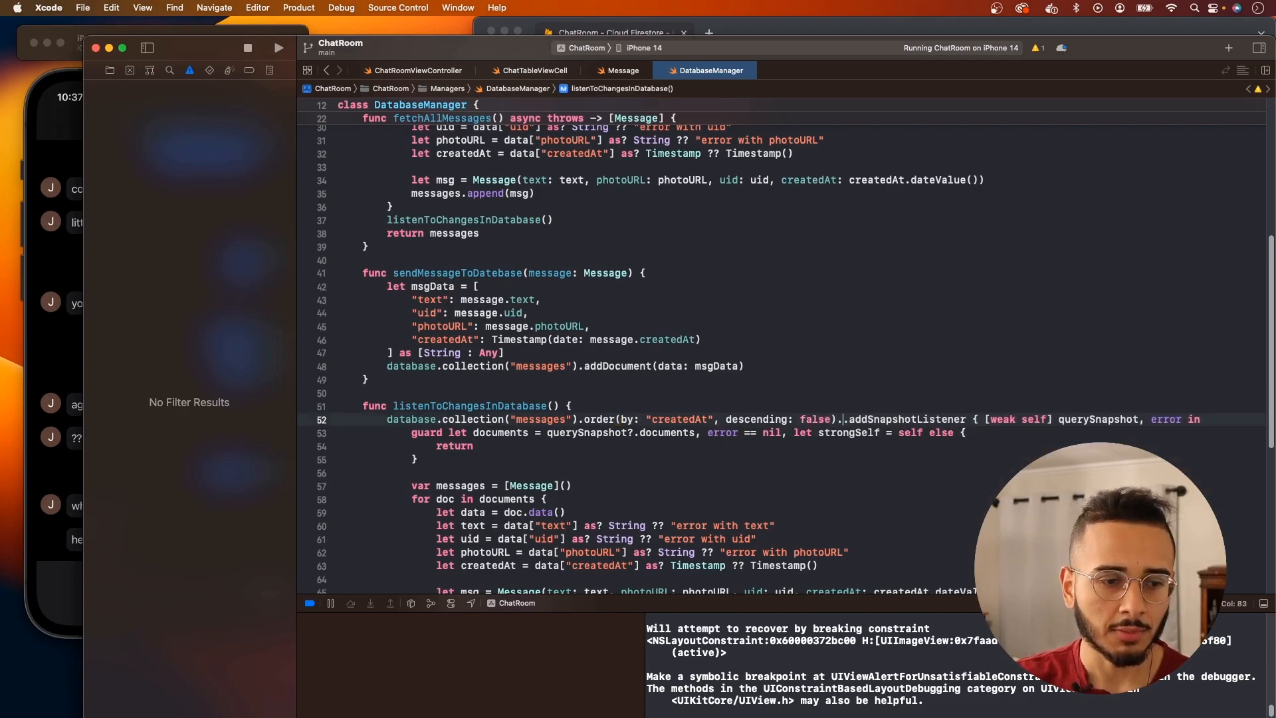
{"action": "type", "text": ".limit(to: Int)"}
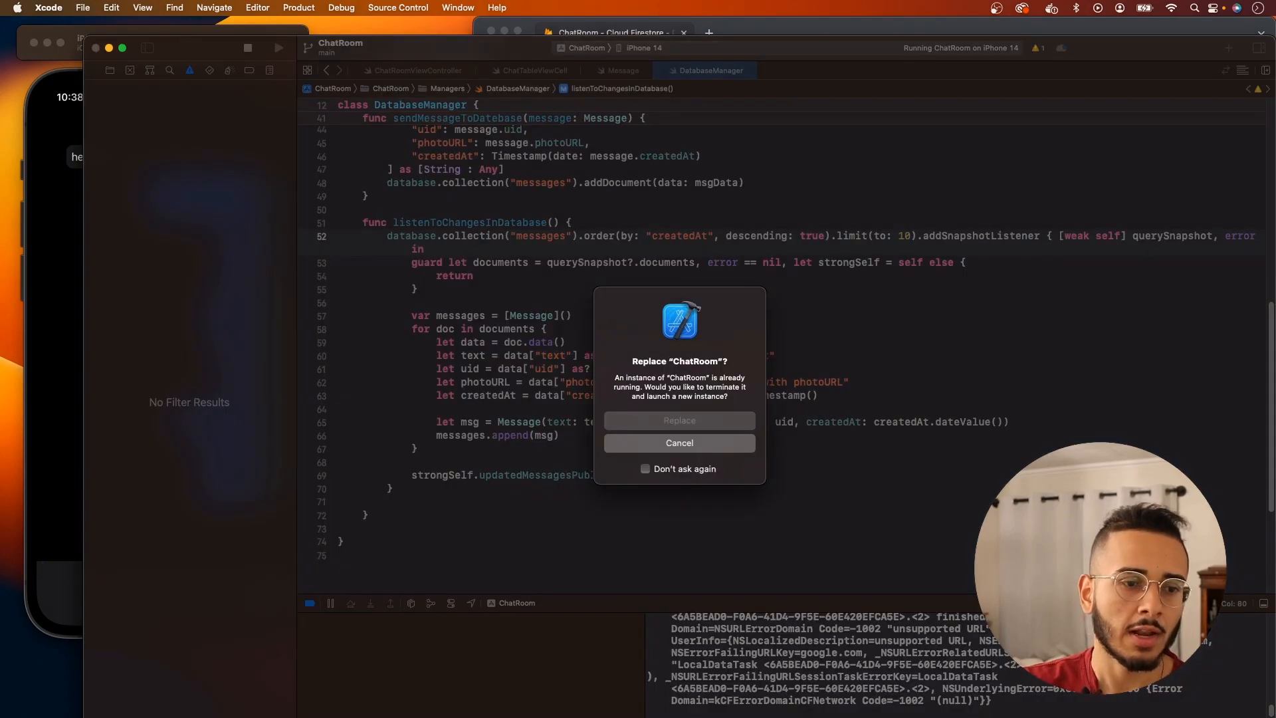
Step: Replace the running ChatRoom instance with the new build
{"action": "left_click", "coordinate": [679, 443]}
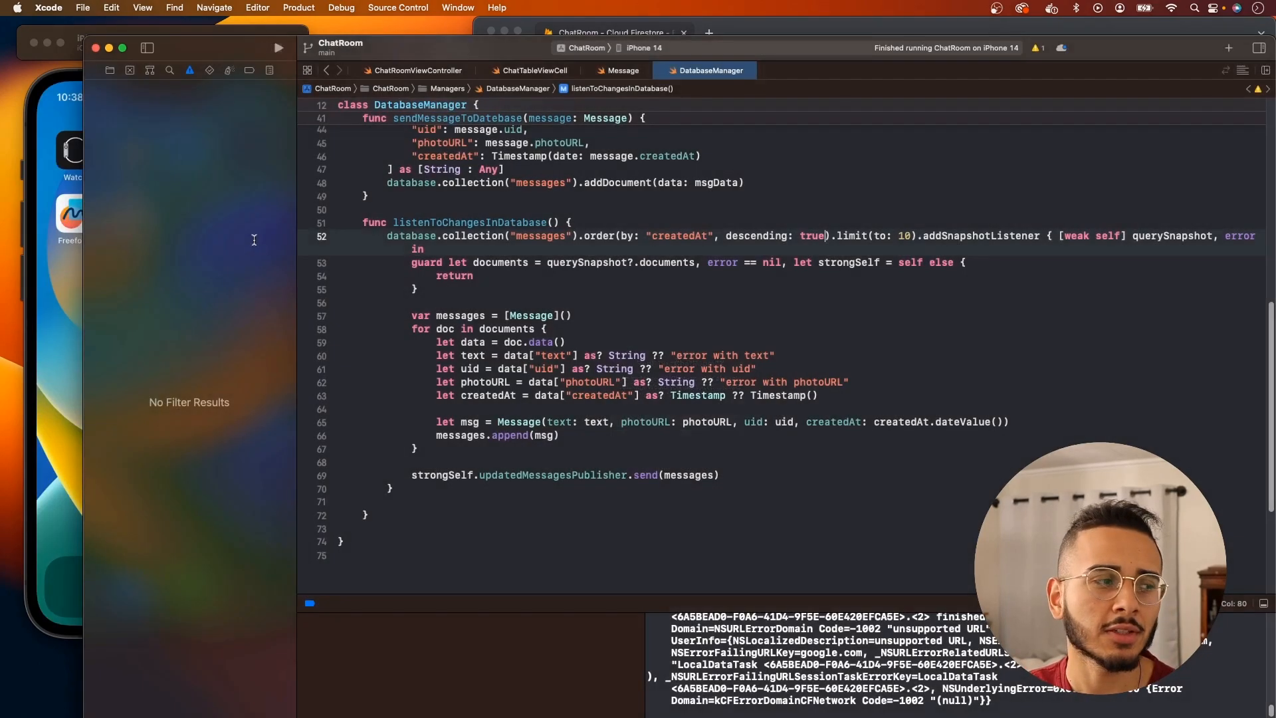